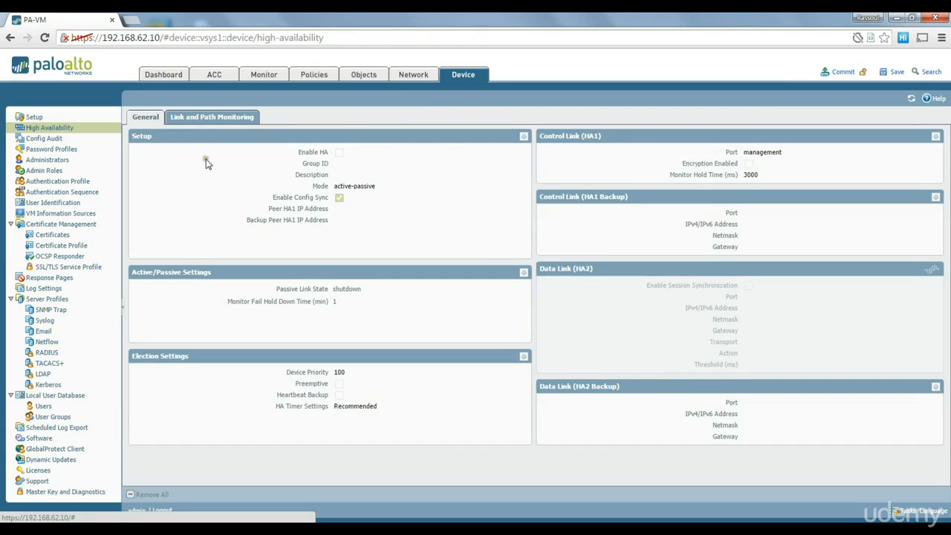
- Enable high availability in the HA setup dialog, then discard the change
click(749, 285)
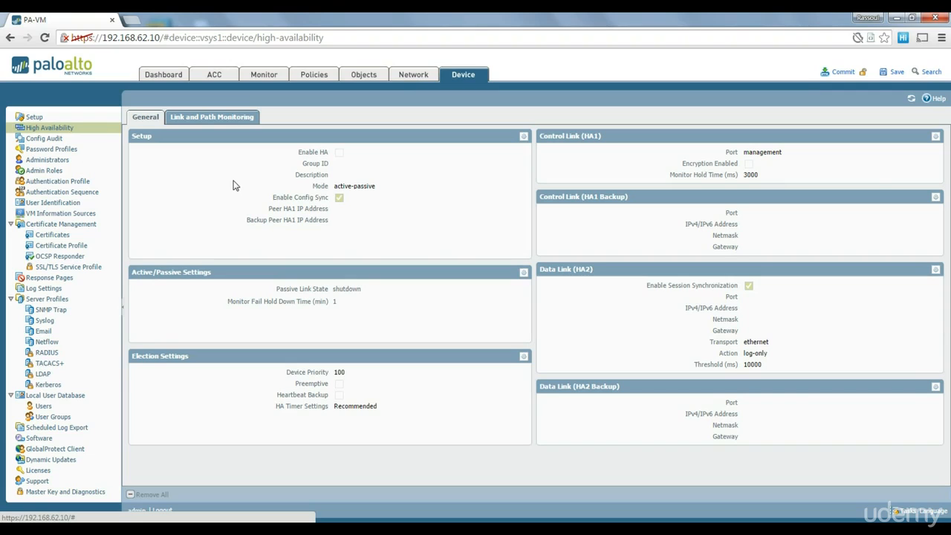
mouse_move(318, 186)
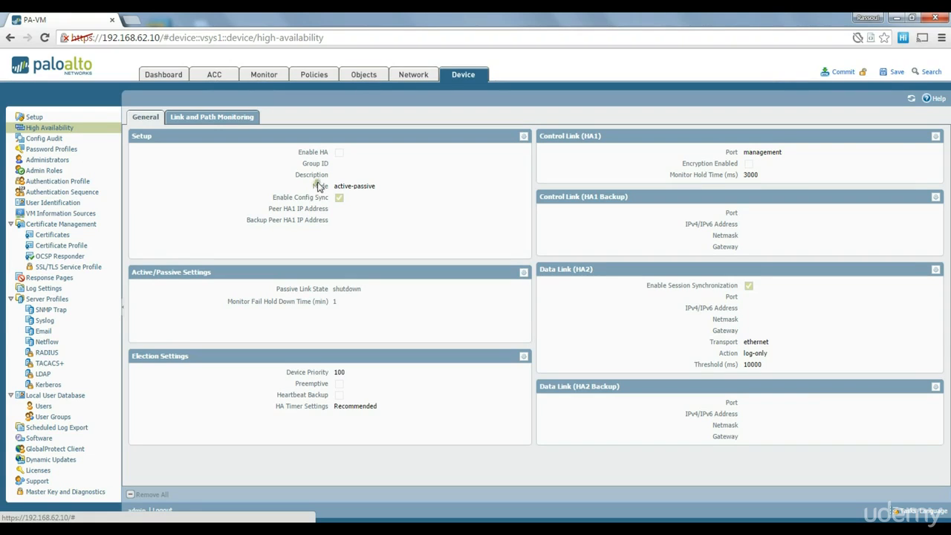
mouse_move(489, 151)
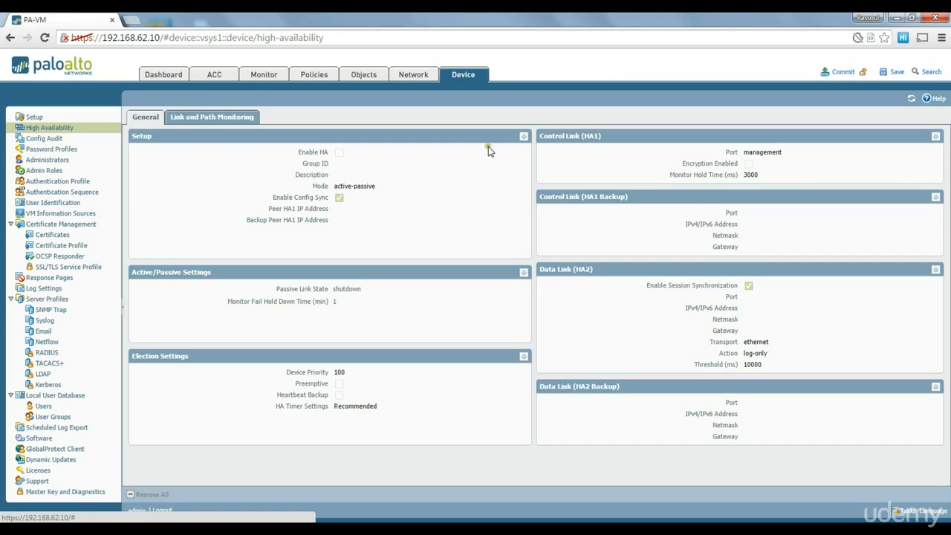
click(523, 135)
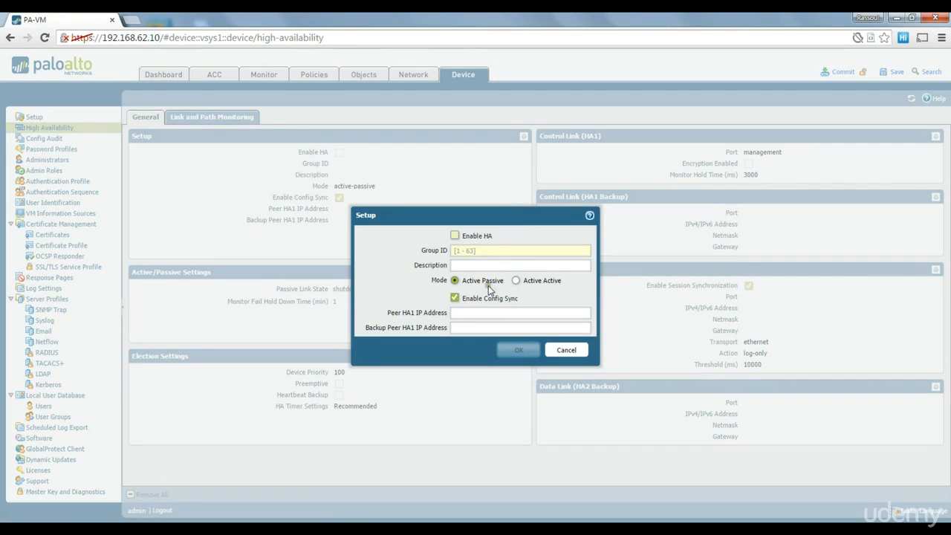
click(454, 234)
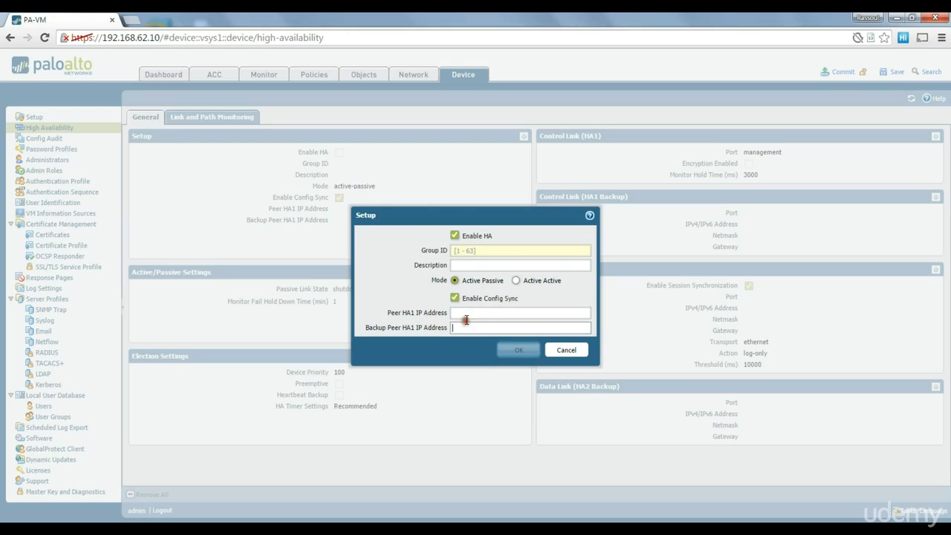
click(565, 350)
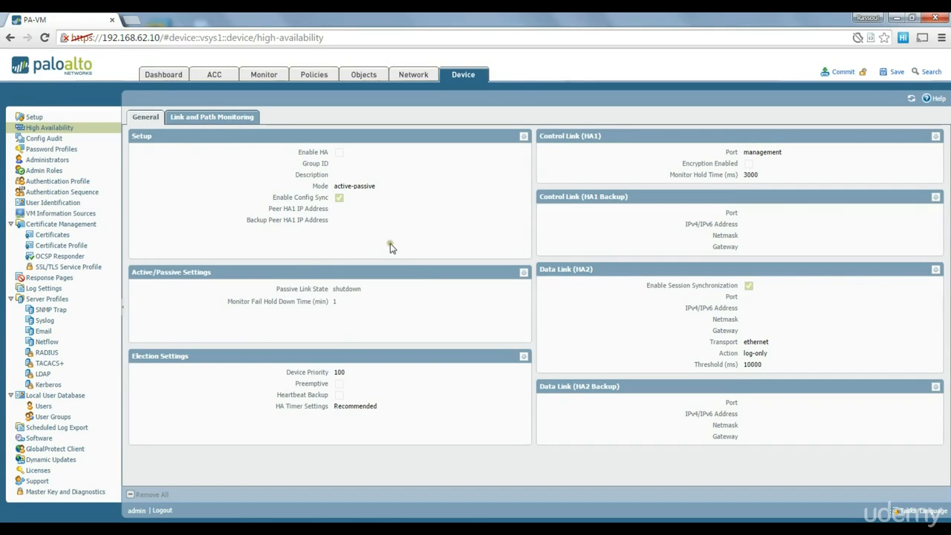
mouse_move(479, 226)
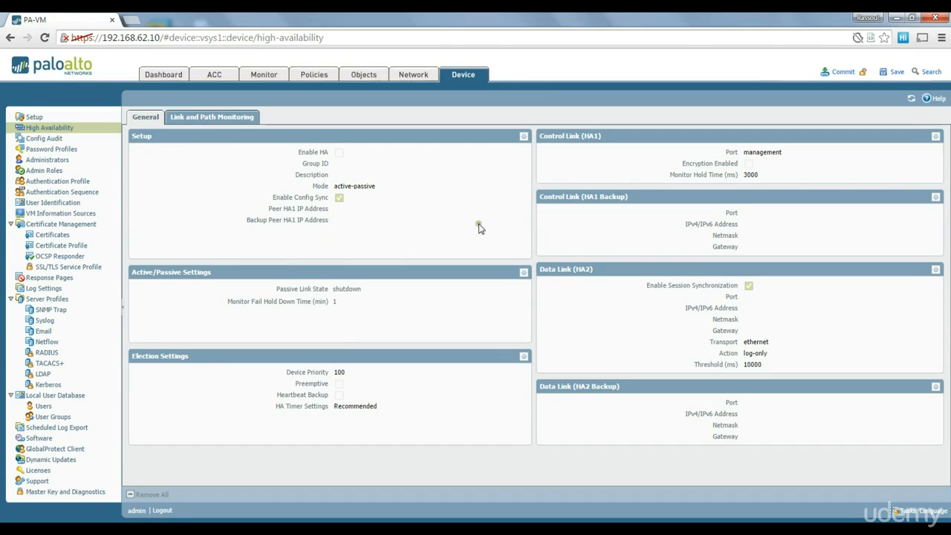
mouse_move(428, 238)
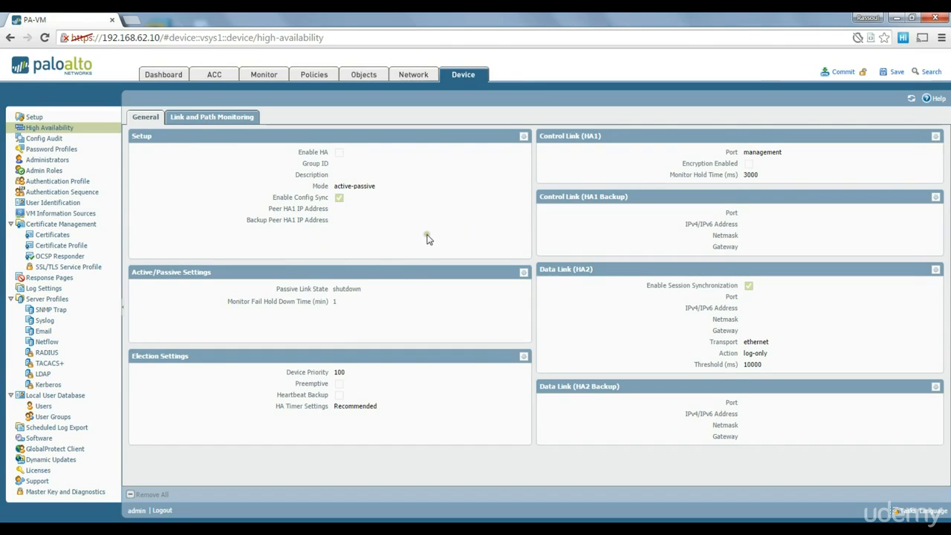
mouse_move(436, 225)
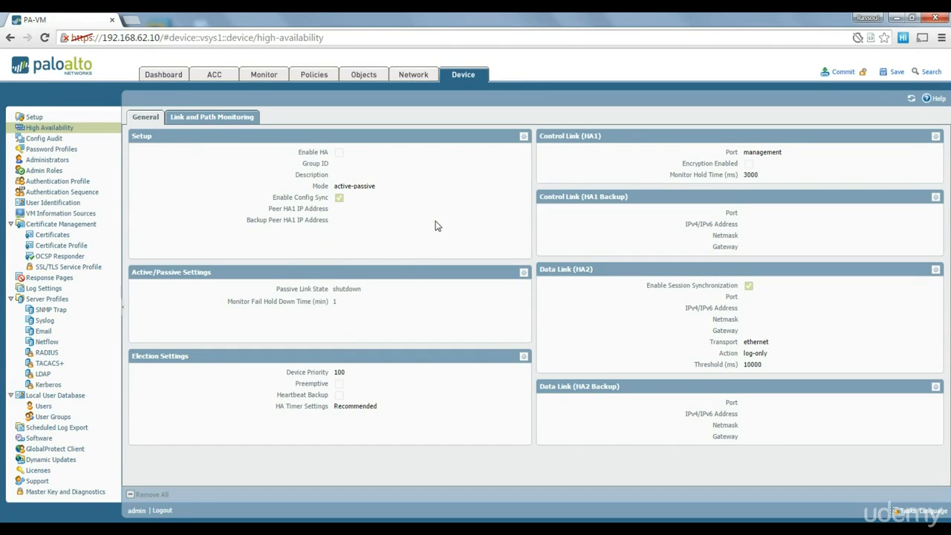
mouse_move(562, 220)
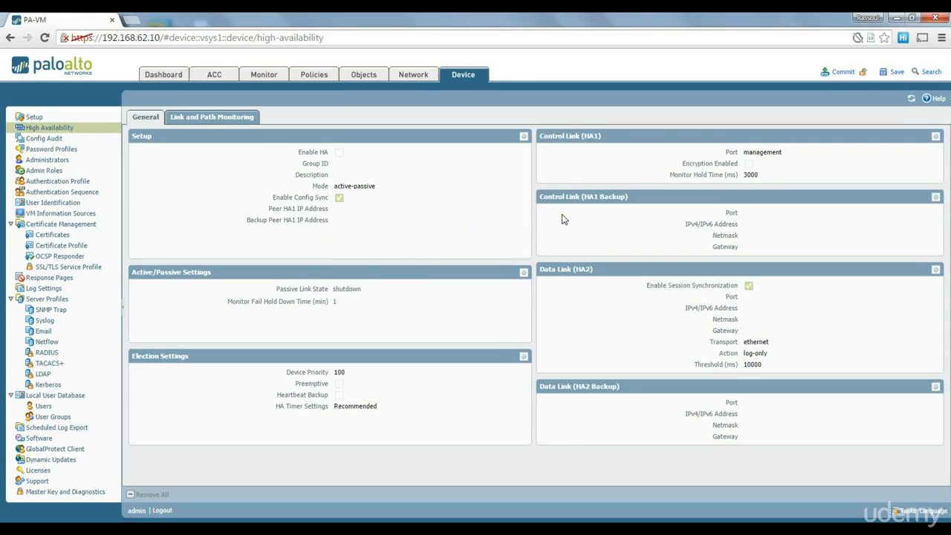
mouse_move(202, 151)
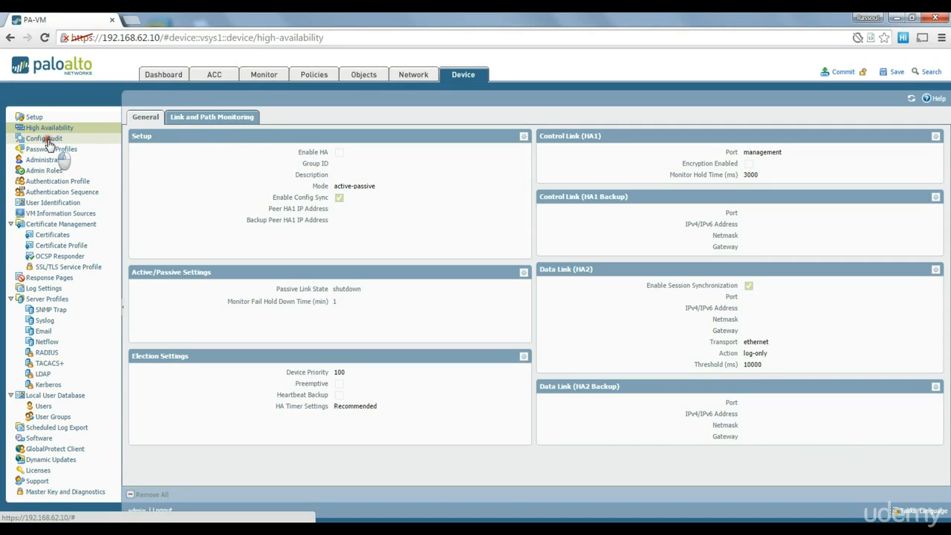
- Review the Config Audit comparison dropdowns, then bring up the empty Password Profiles list
click(44, 139)
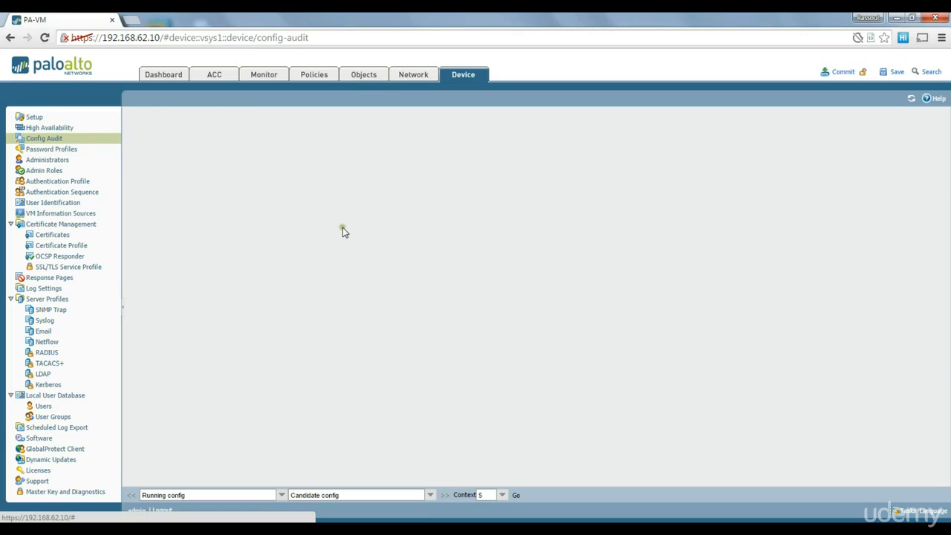
mouse_move(295, 351)
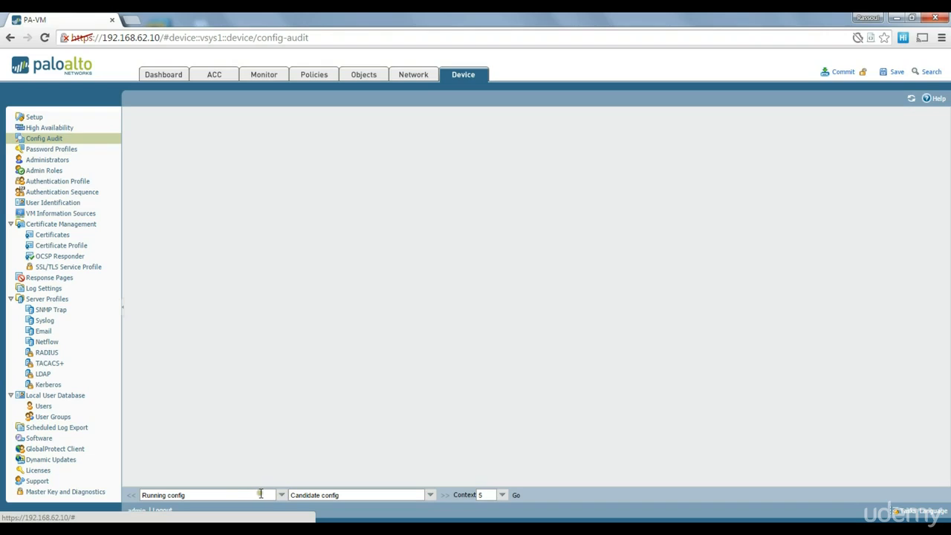
mouse_move(202, 498)
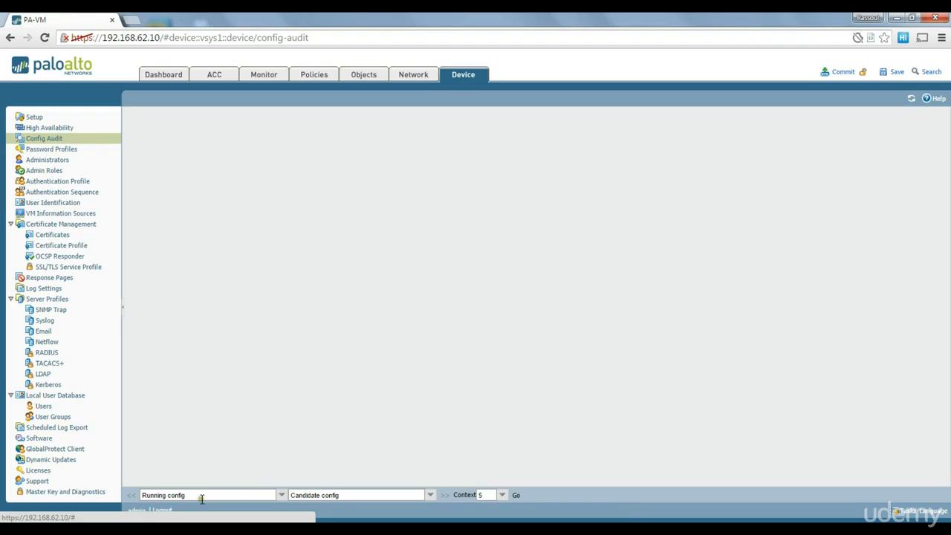
mouse_move(229, 495)
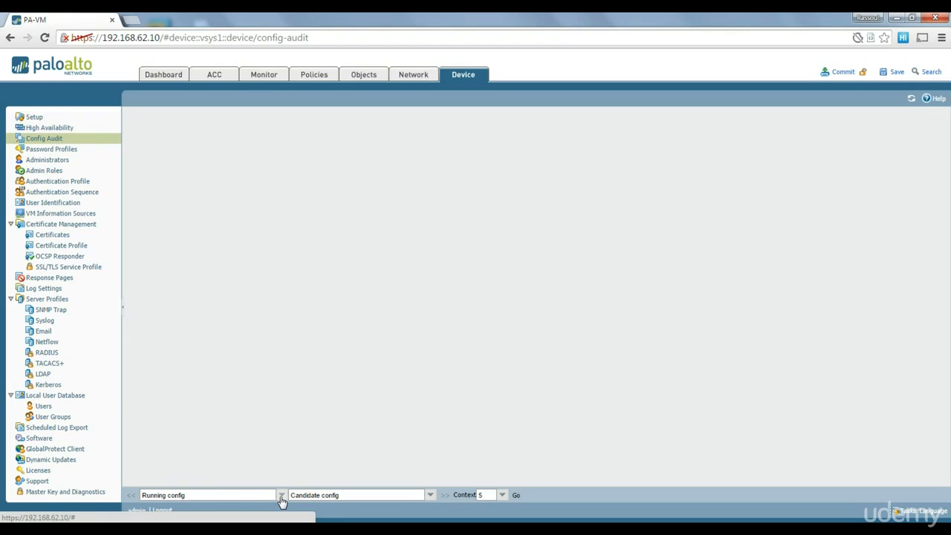
click(429, 495)
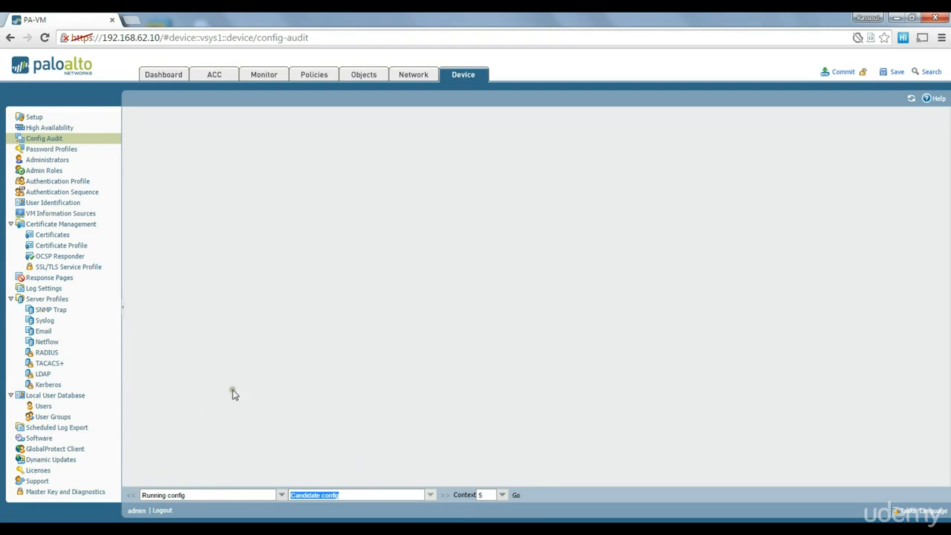
mouse_move(315, 226)
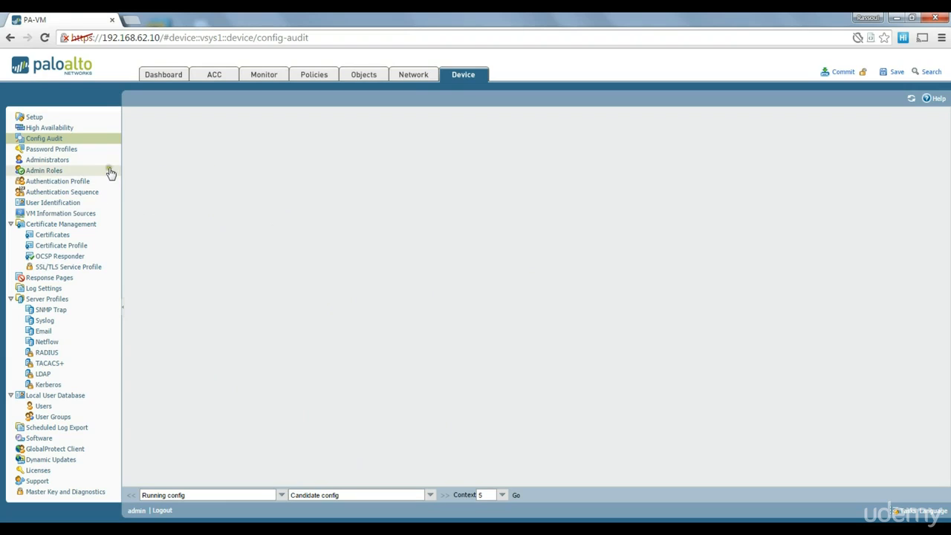
click(51, 148)
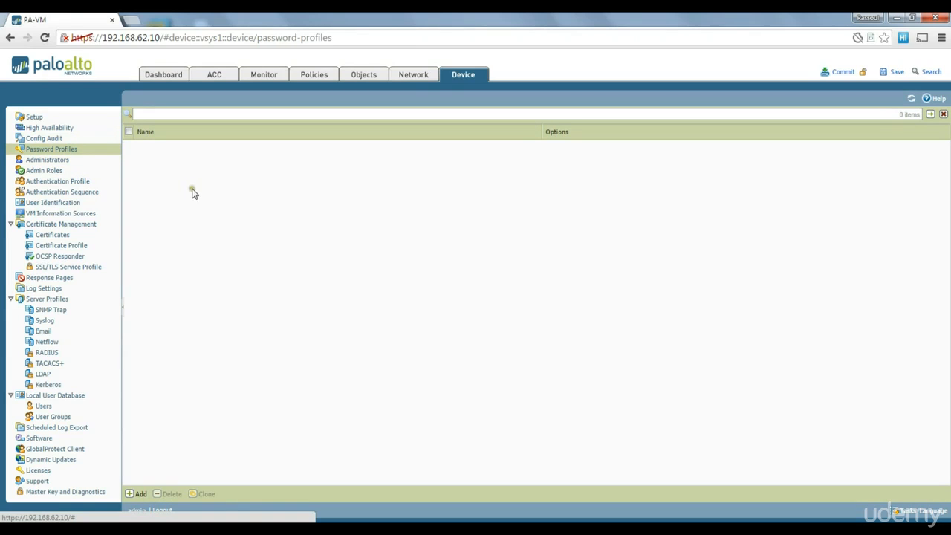
- Fill in new profile mypassprofile: change period 120 days, warning 20 days, post-expiration login count 3
click(137, 494)
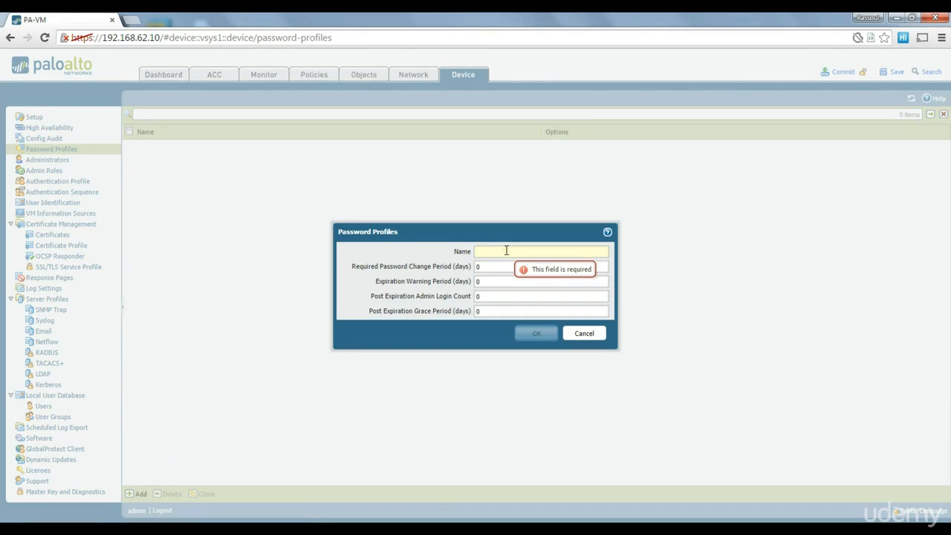
text(mypassprofile)
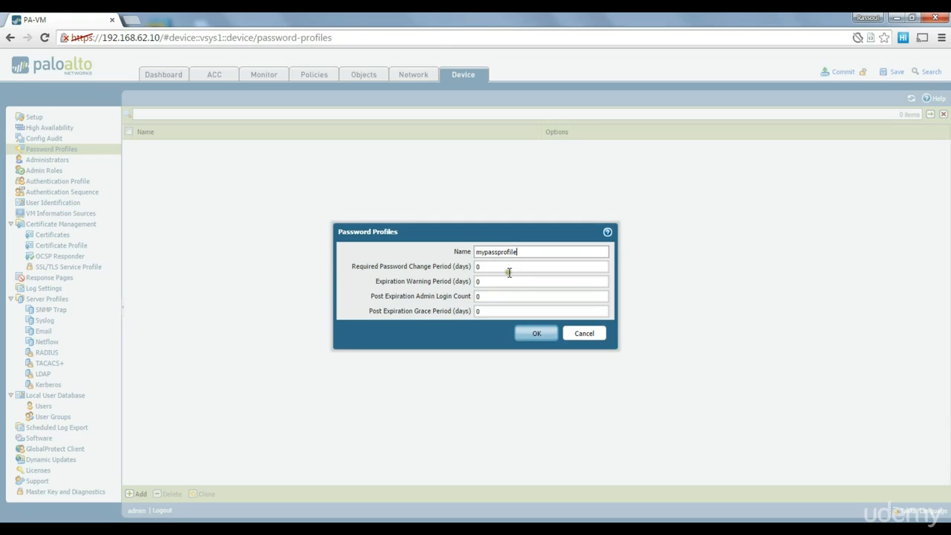
click(541, 266)
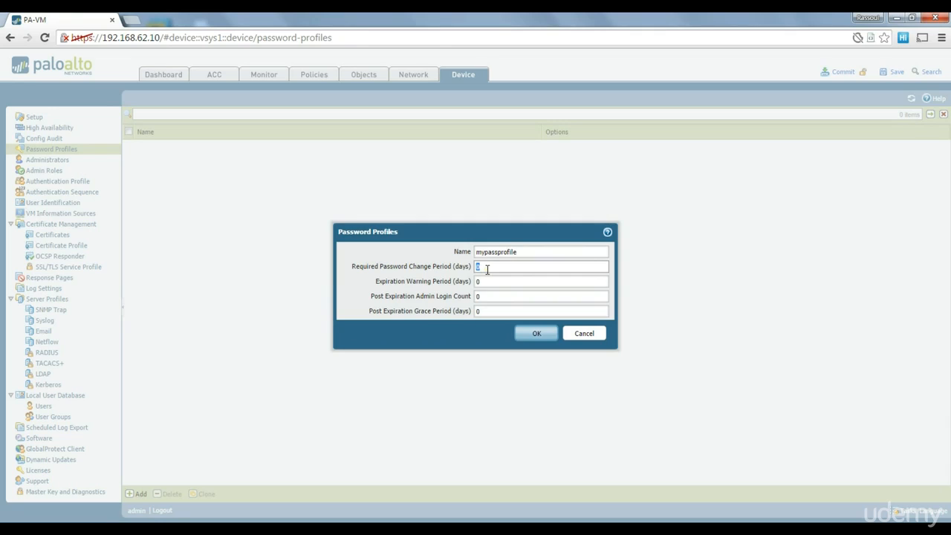
text(1)
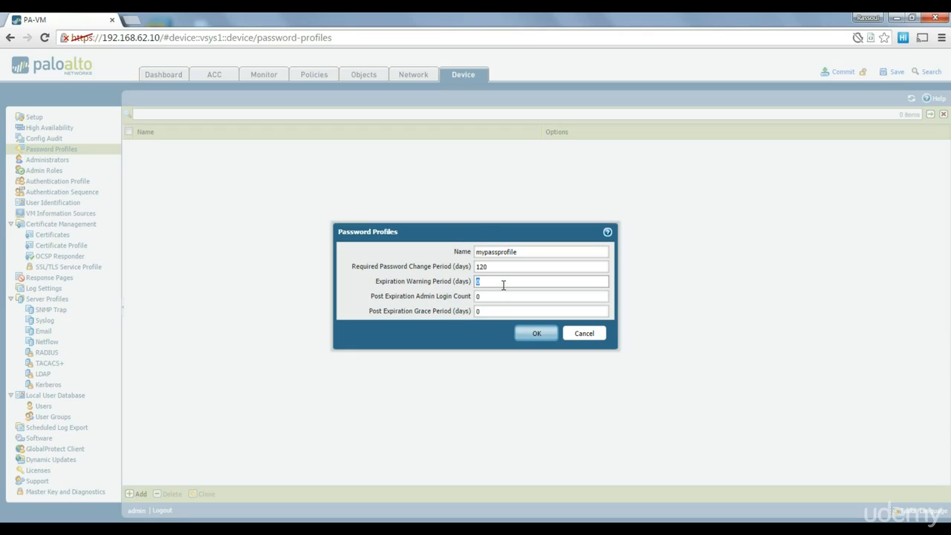
text(20)
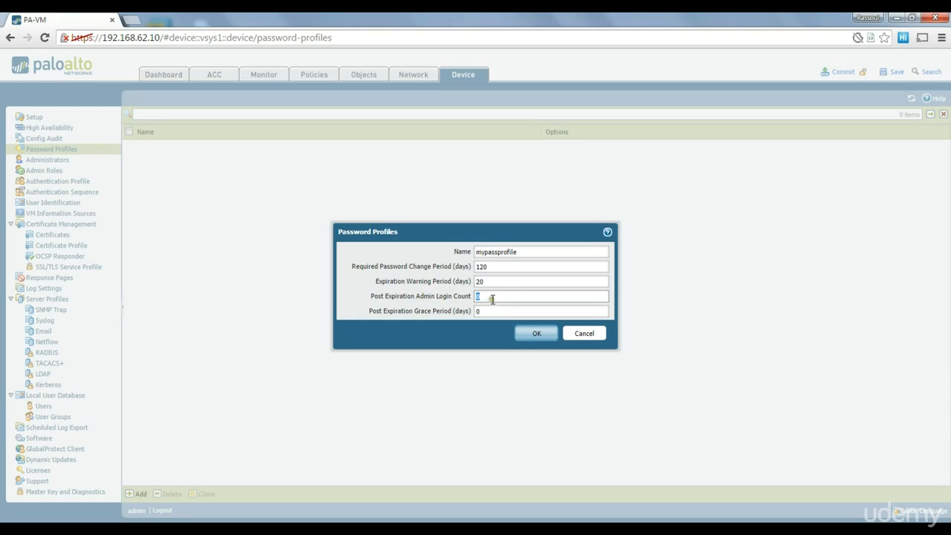
mouse_move(496, 309)
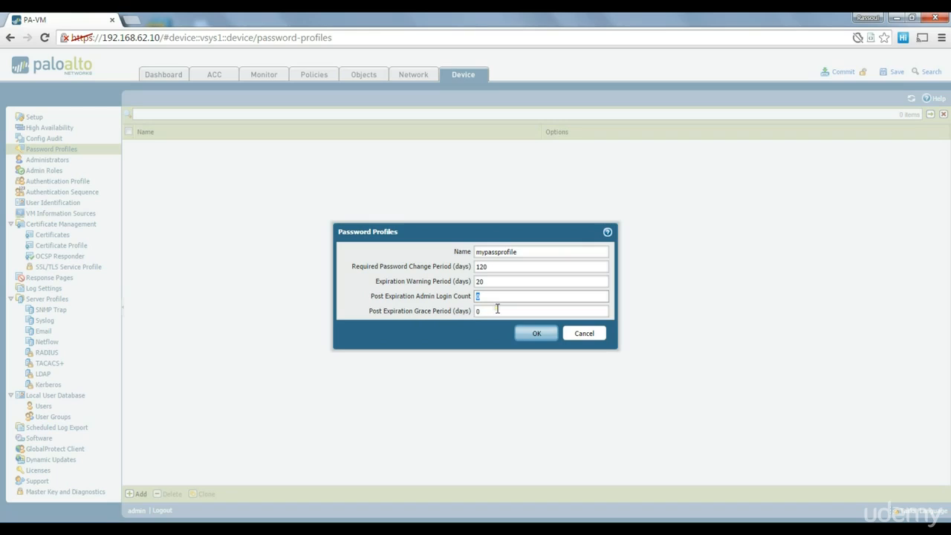
mouse_move(497, 312)
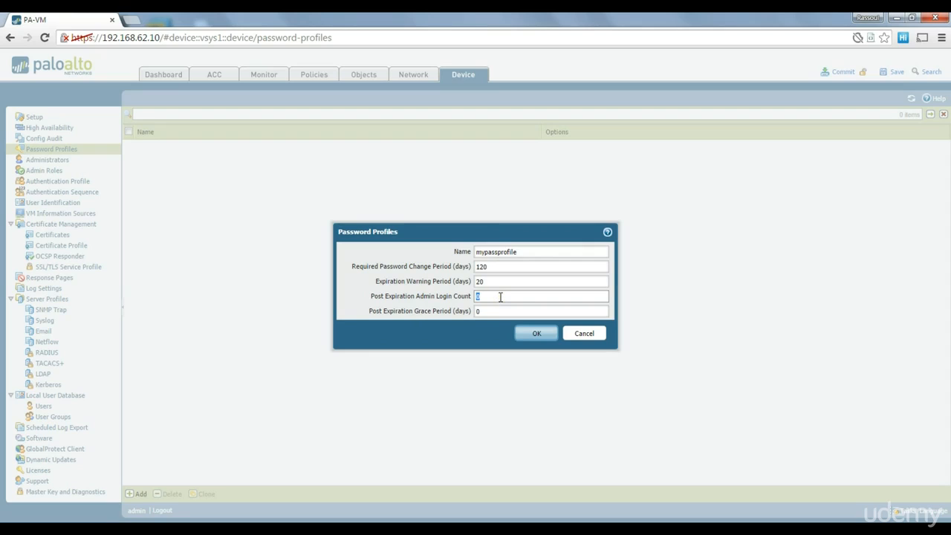
text(3)
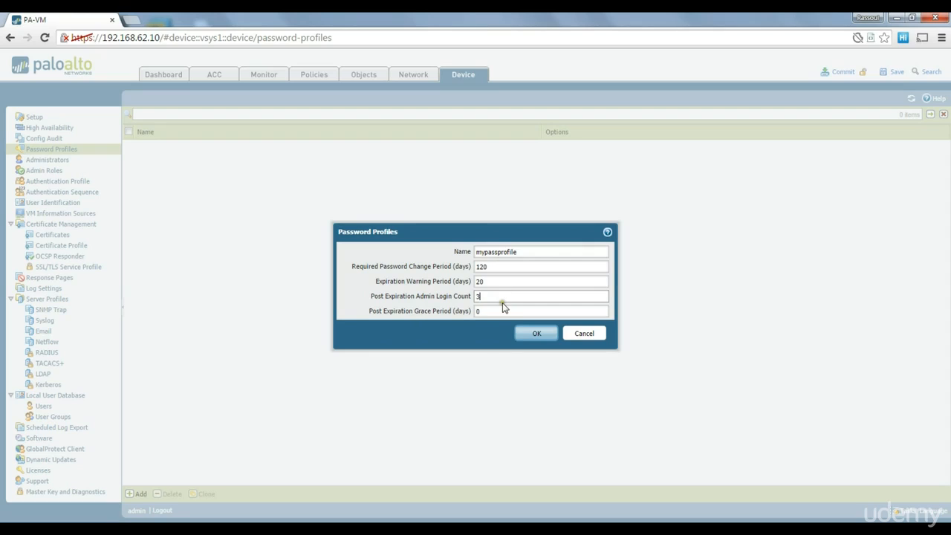
mouse_move(415, 306)
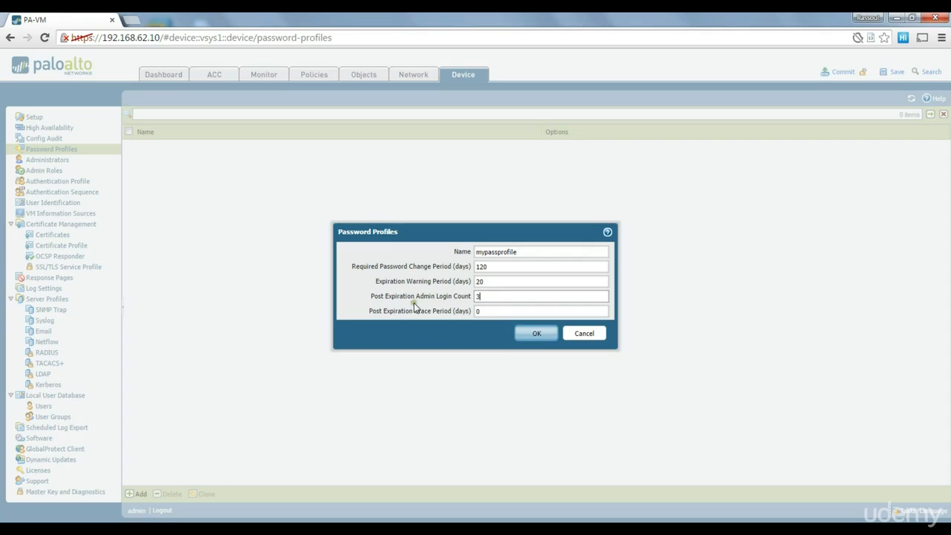
mouse_move(394, 305)
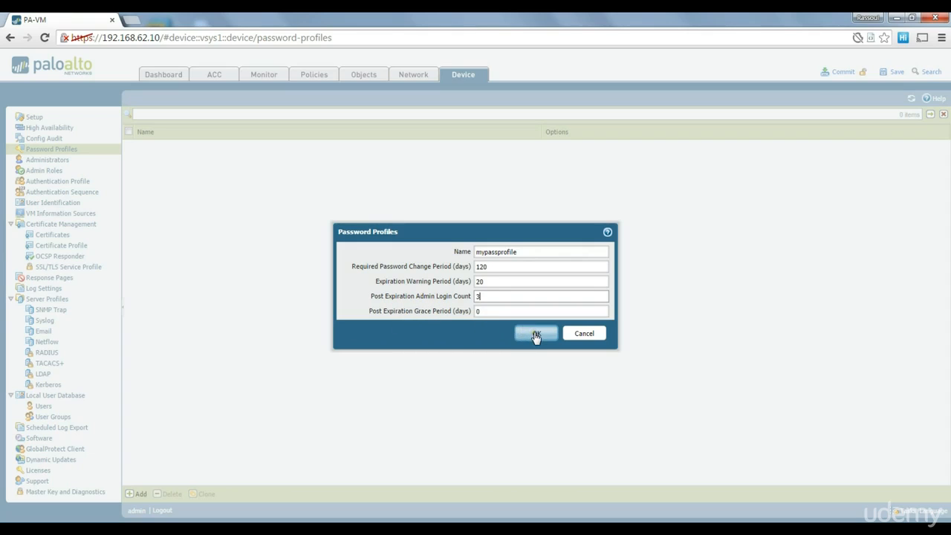
- Save the mypassprofile password profile and show the empty Administrators list
click(536, 333)
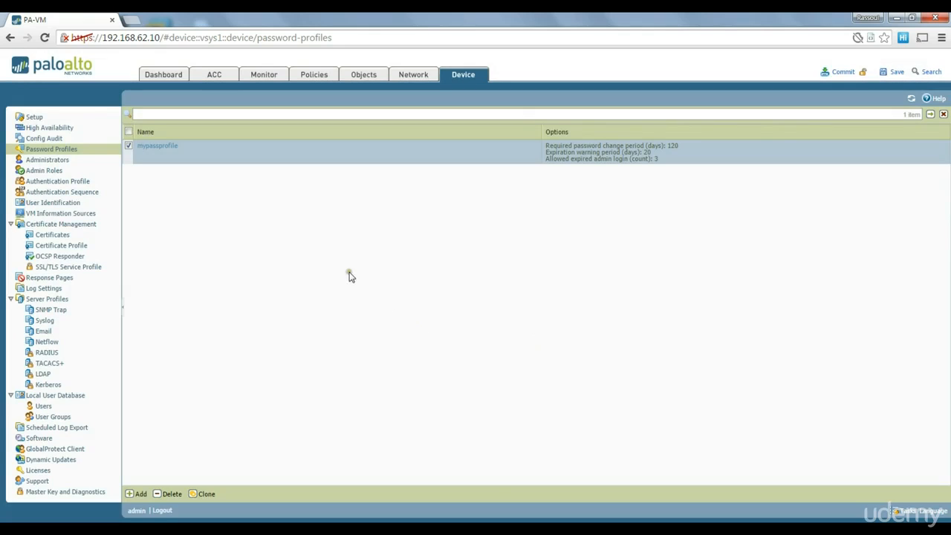
mouse_move(666, 163)
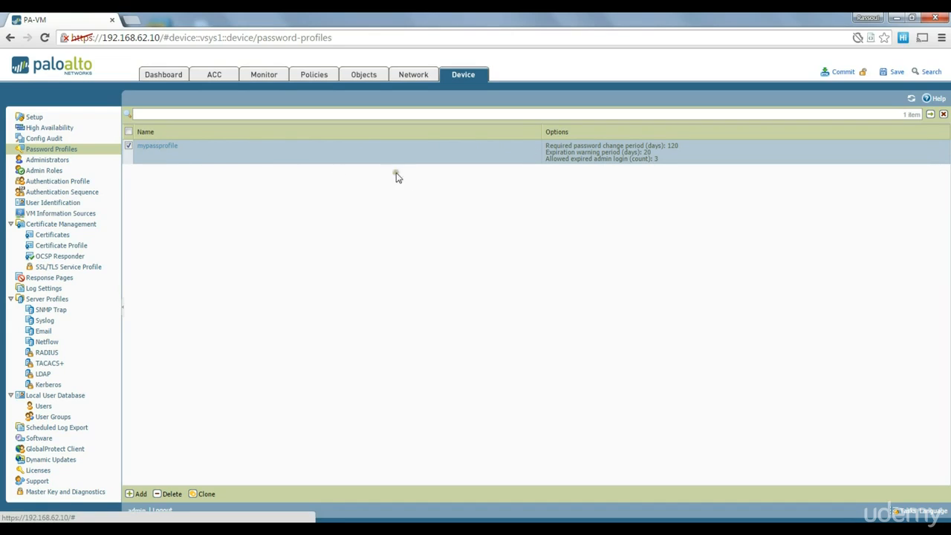
mouse_move(350, 173)
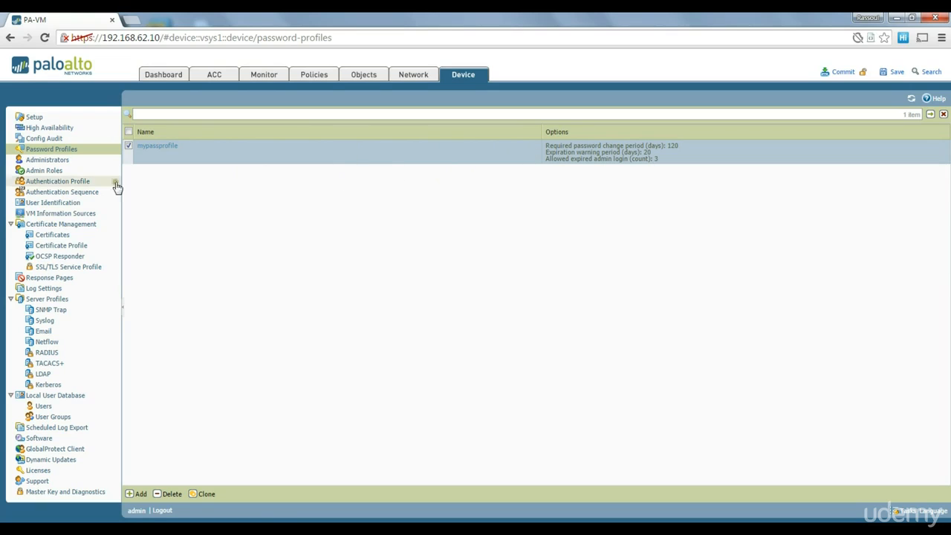
click(48, 160)
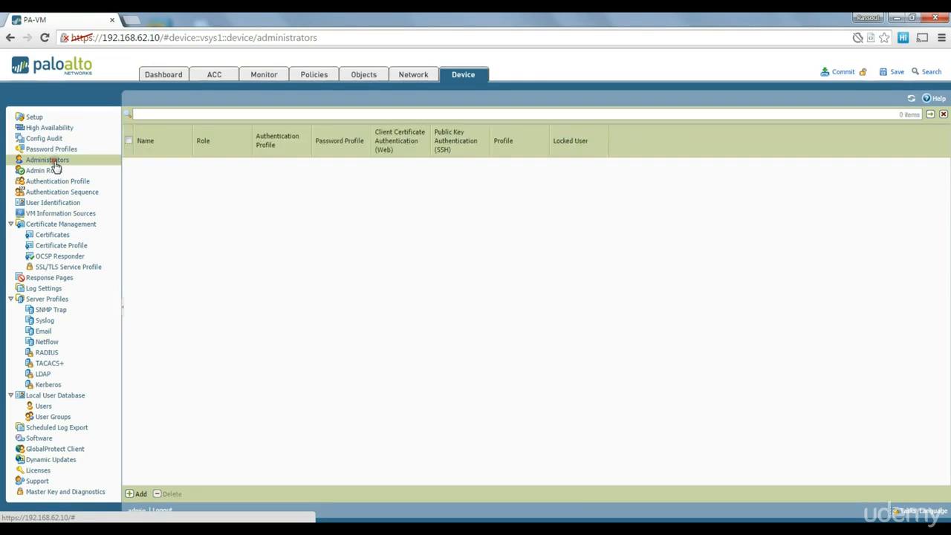
click(47, 161)
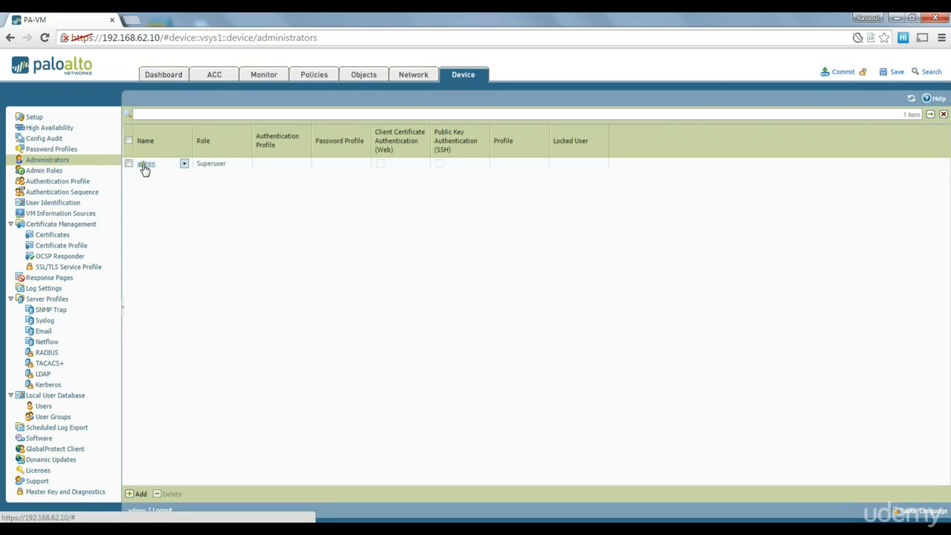
mouse_move(193, 171)
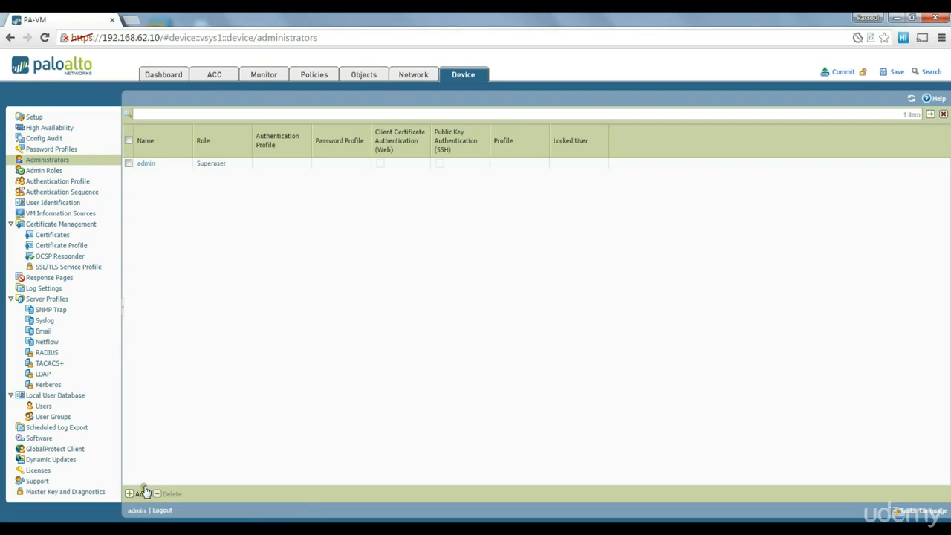
- Start a new administrator account named rassoul with its password entered
click(136, 493)
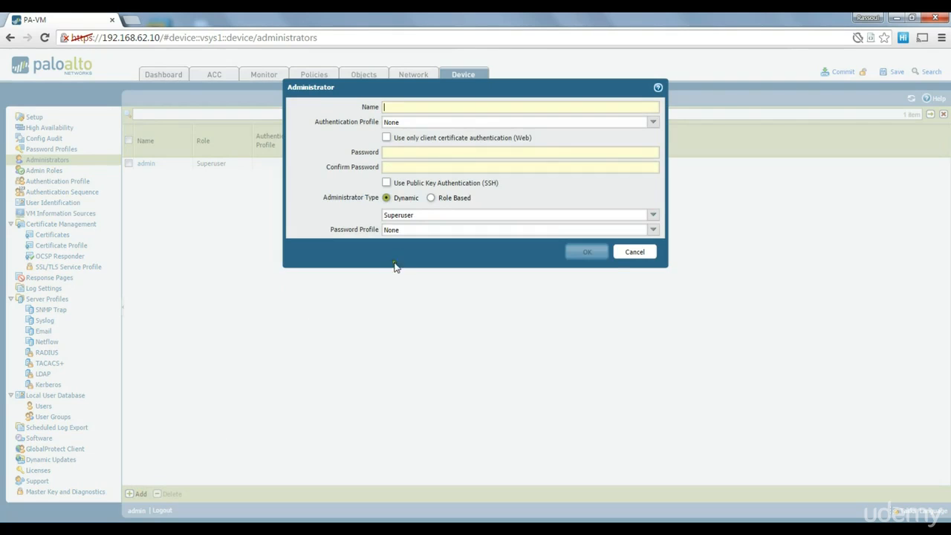
text(rassoul)
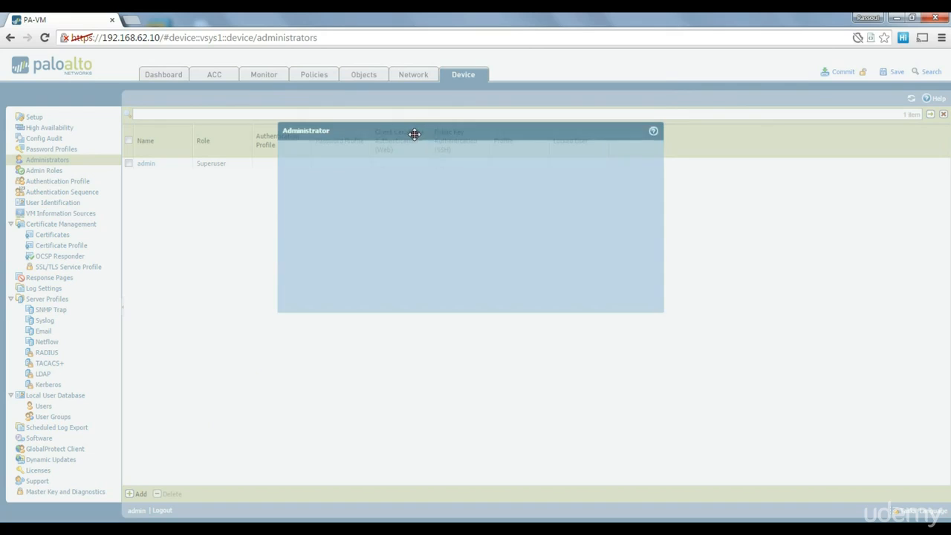
text(rassoul)
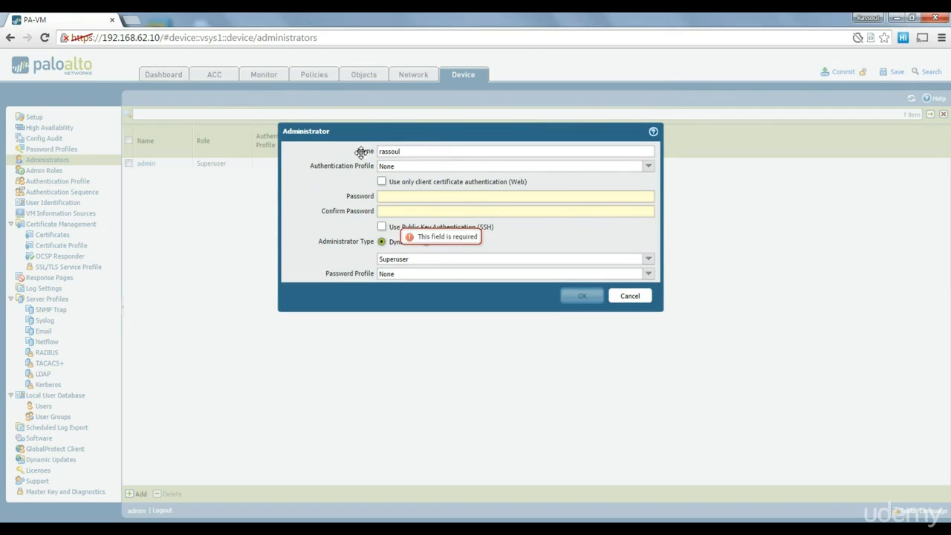
click(513, 196)
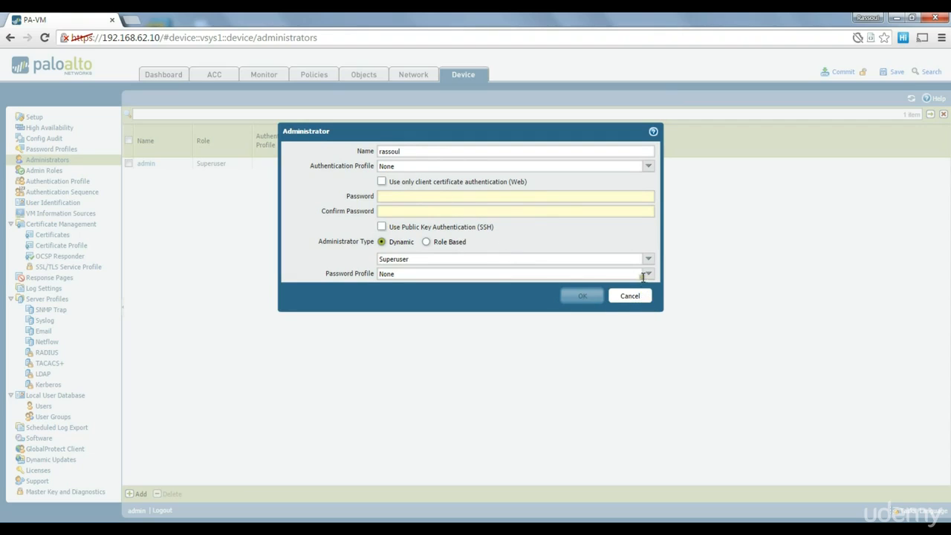
- Check the role choices, keeping Superuser, and view the available password profiles
click(647, 259)
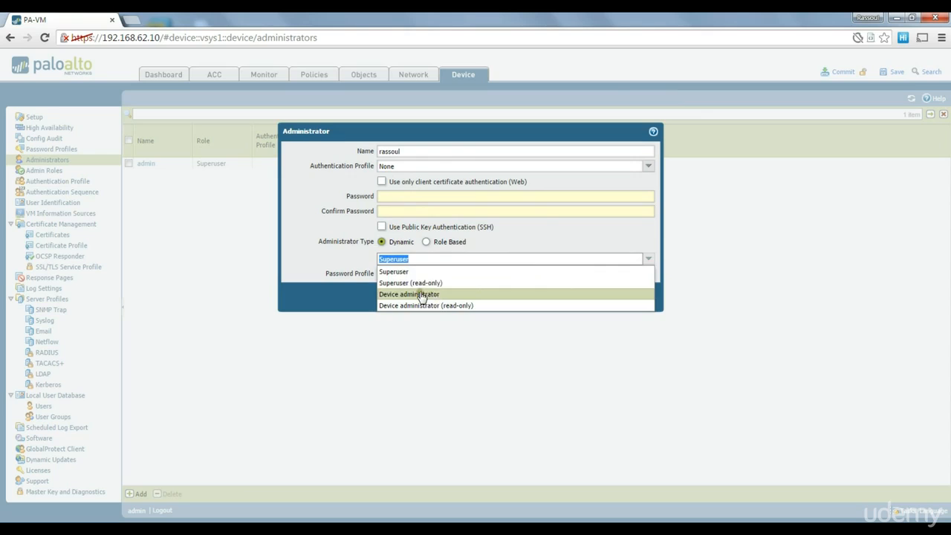
click(392, 271)
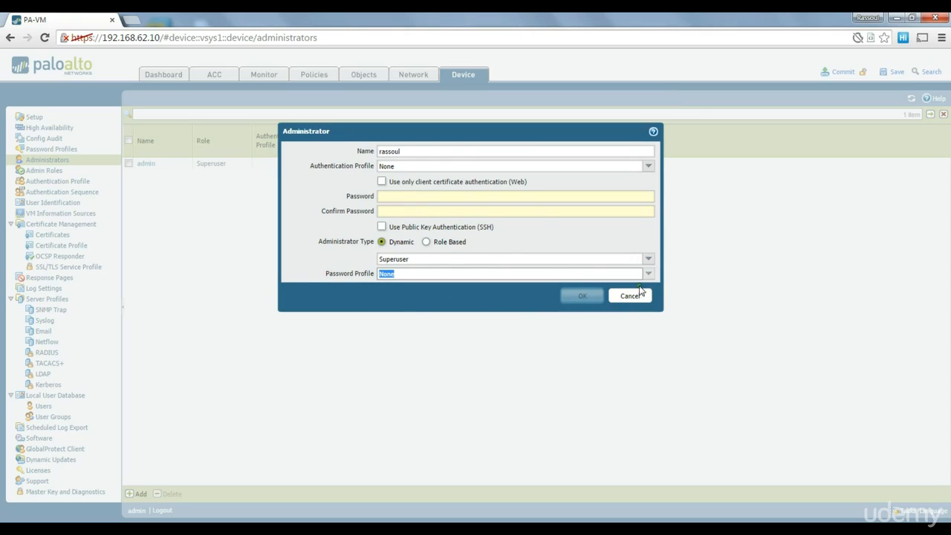
click(648, 274)
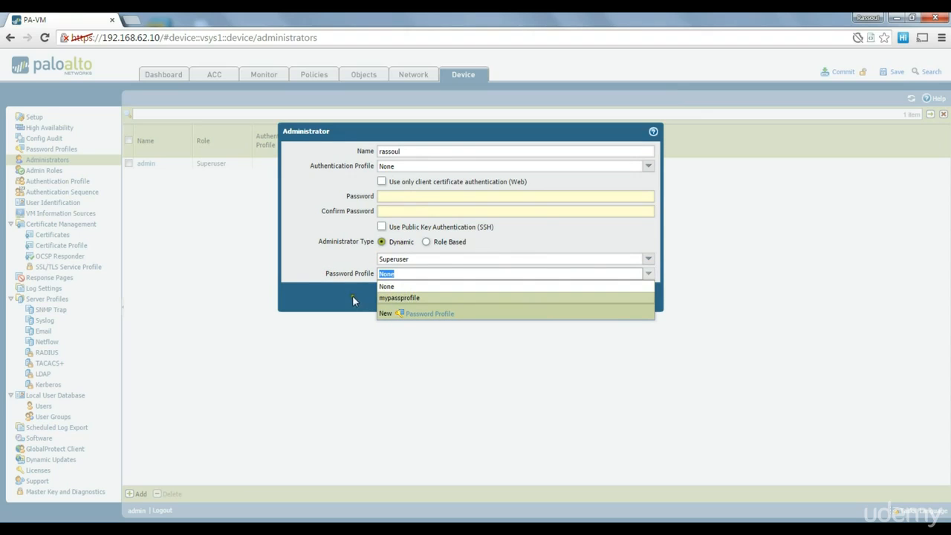
click(386, 286)
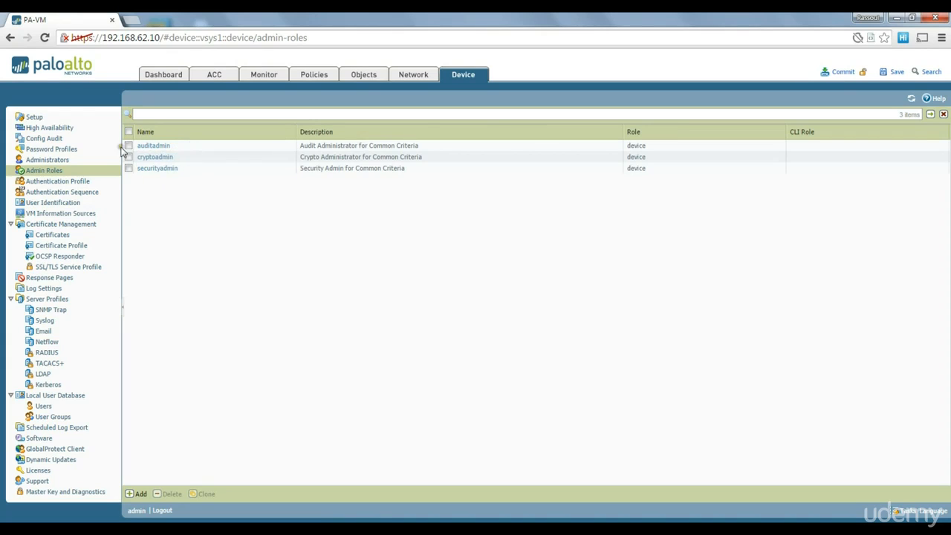
- Start a blank Admin Role Profile from the Admin Roles list
click(137, 493)
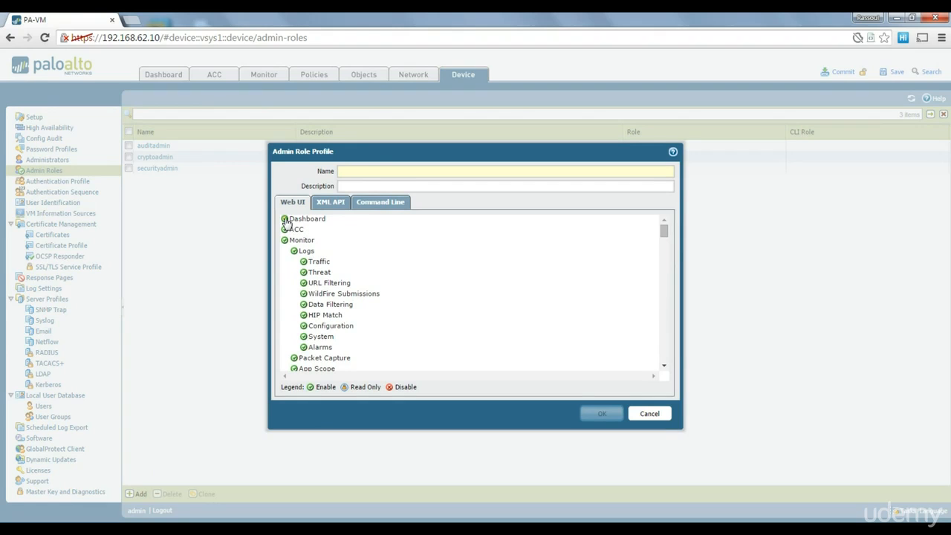
- Disable web UI access to Monitor, Network and the remaining sections, leaving Dashboard and ACC enabled
scroll(down, 3)
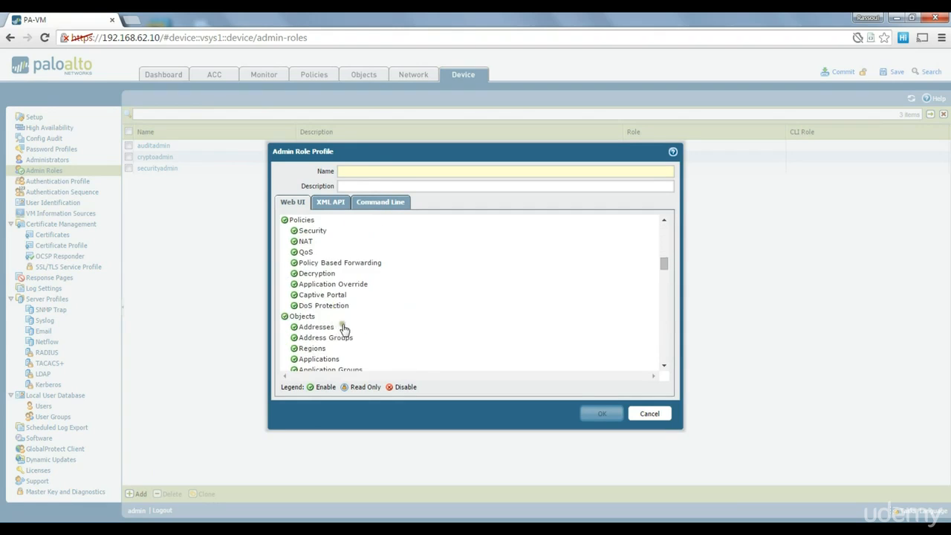
scroll(down, 3)
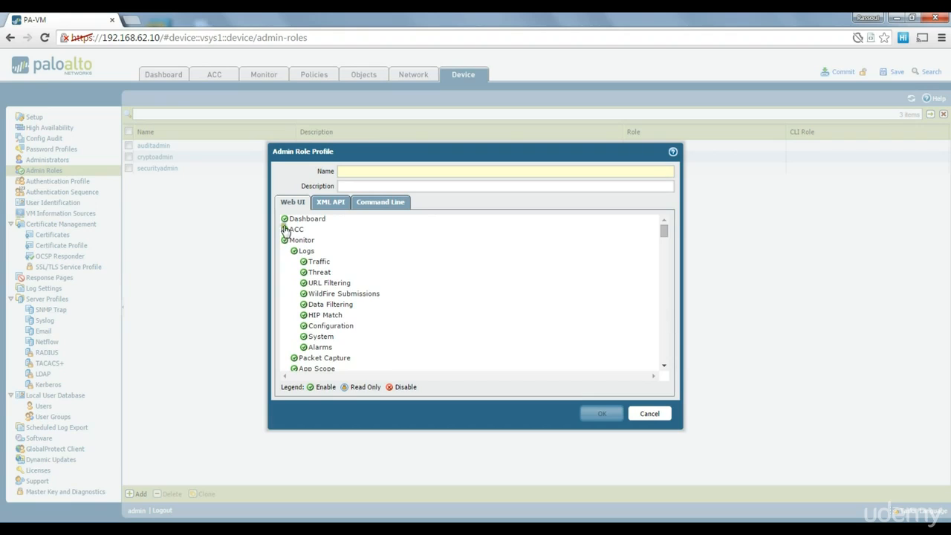
click(284, 250)
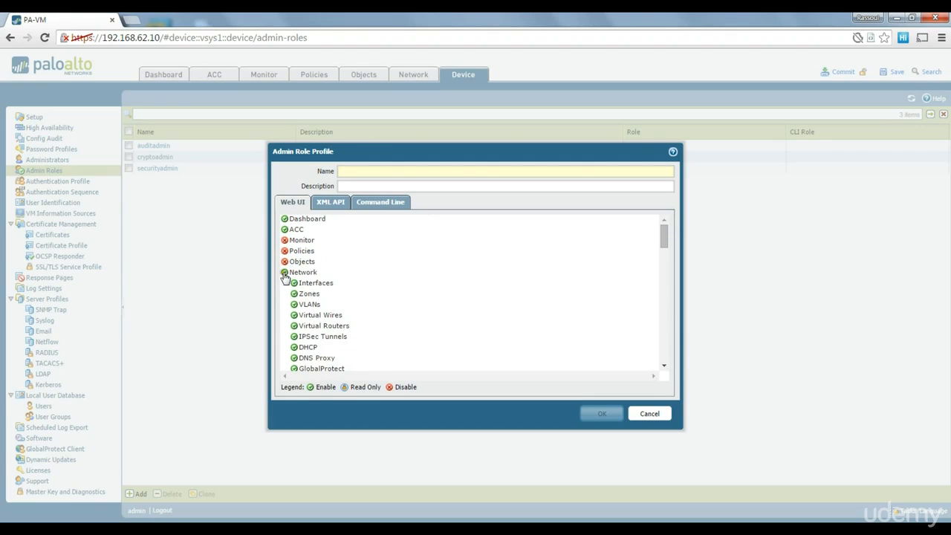
click(285, 272)
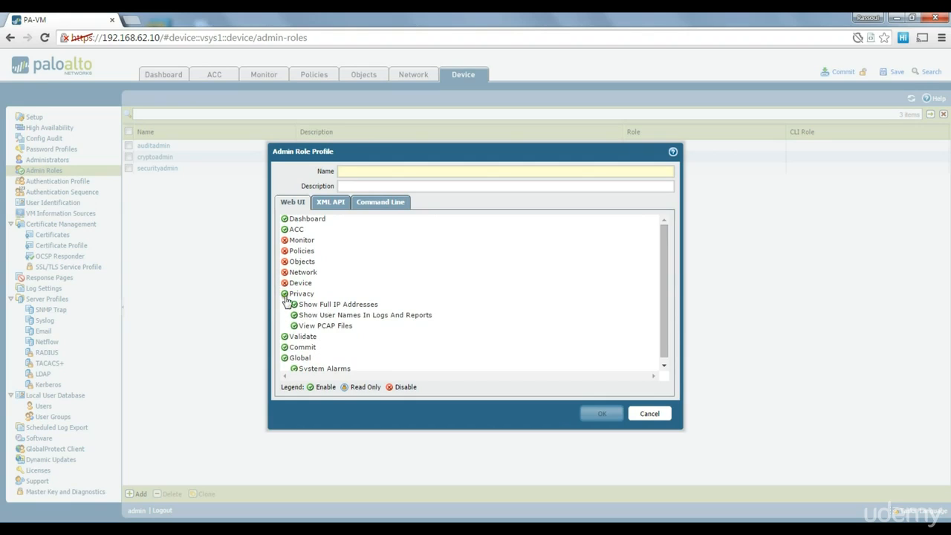
click(285, 294)
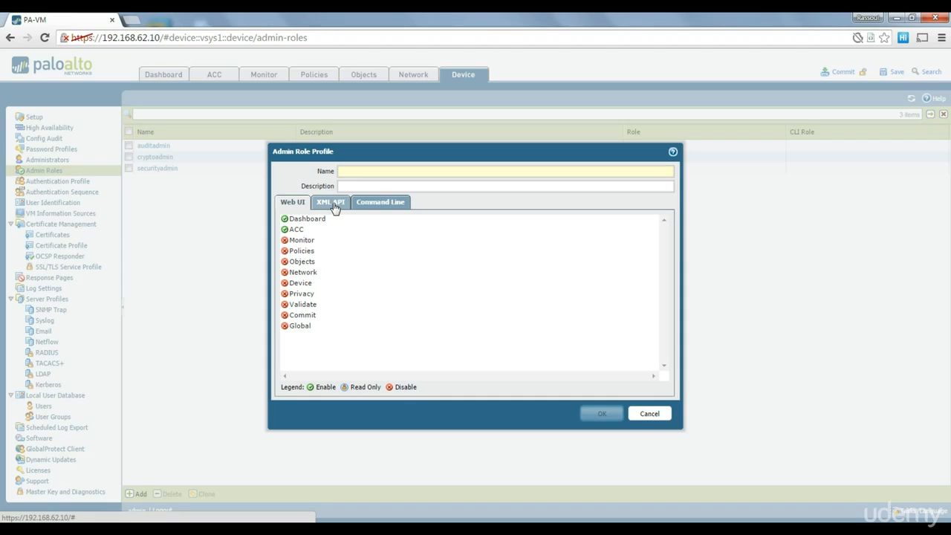
click(330, 203)
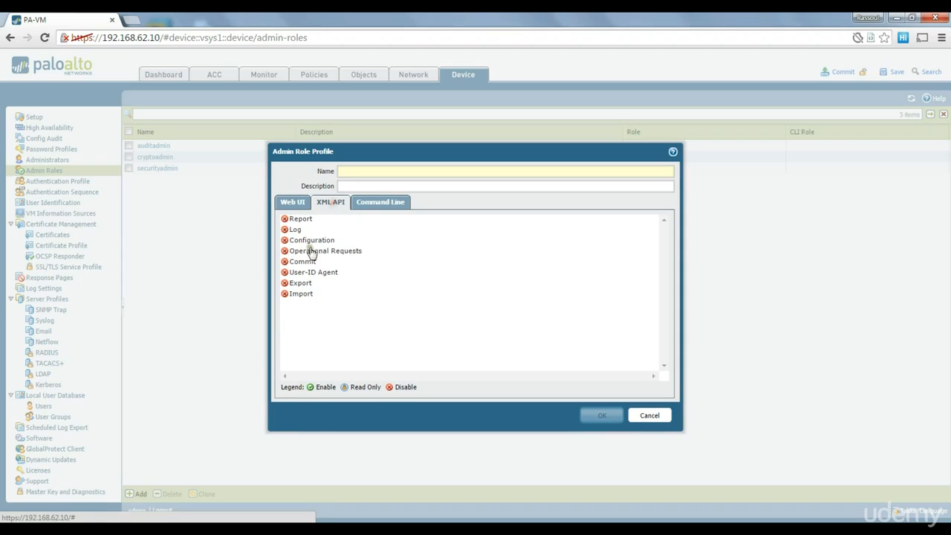
mouse_move(362, 237)
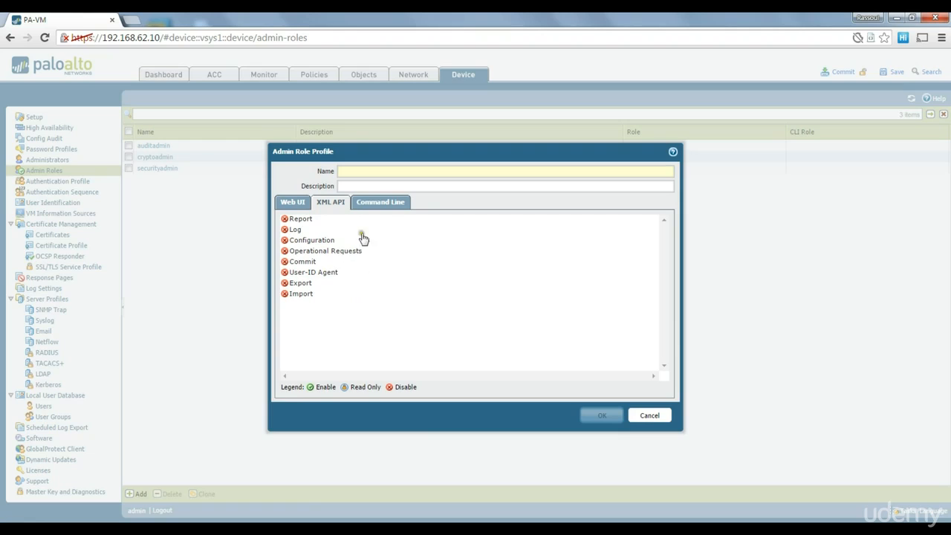
click(284, 218)
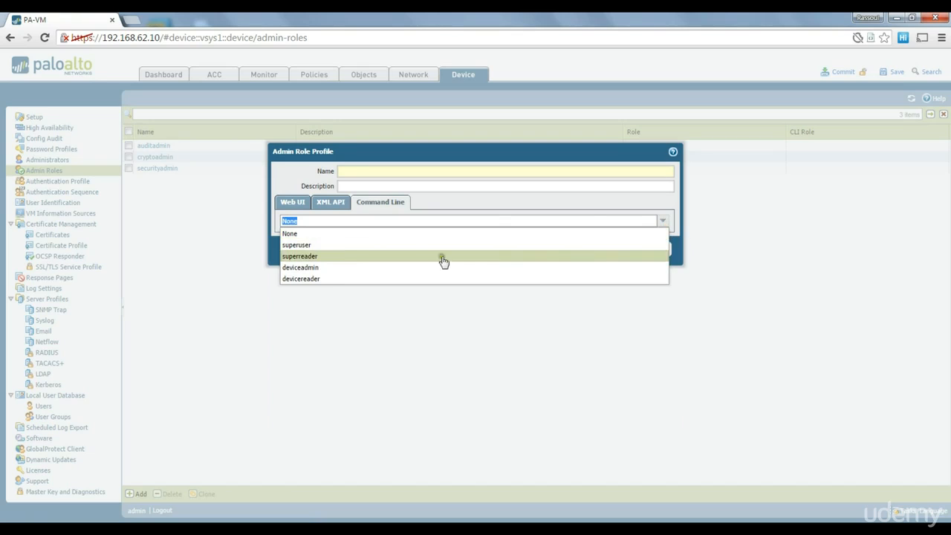
mouse_move(297, 245)
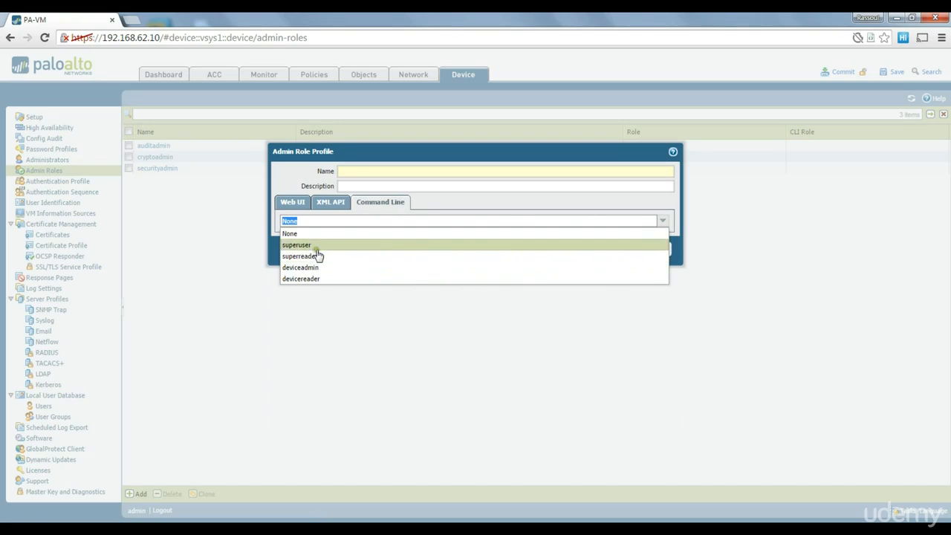
mouse_move(300, 256)
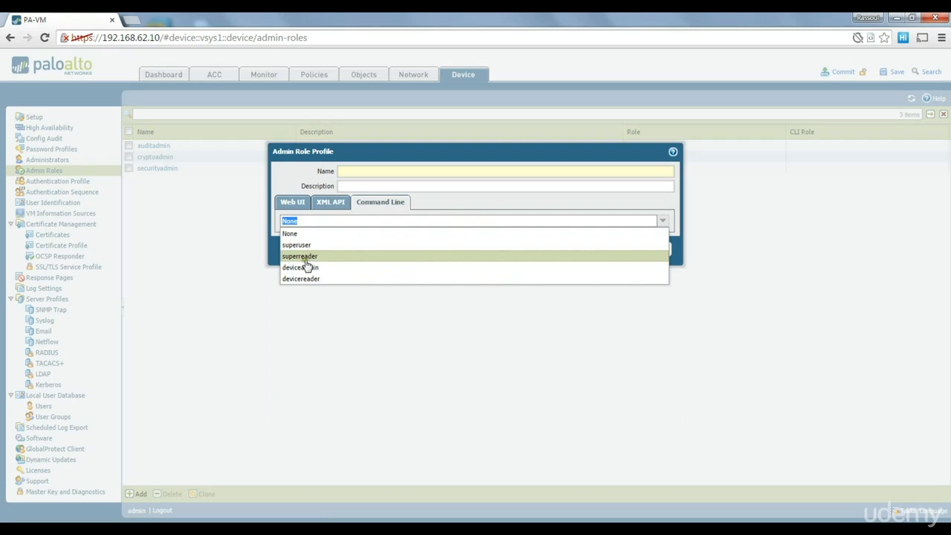
click(291, 203)
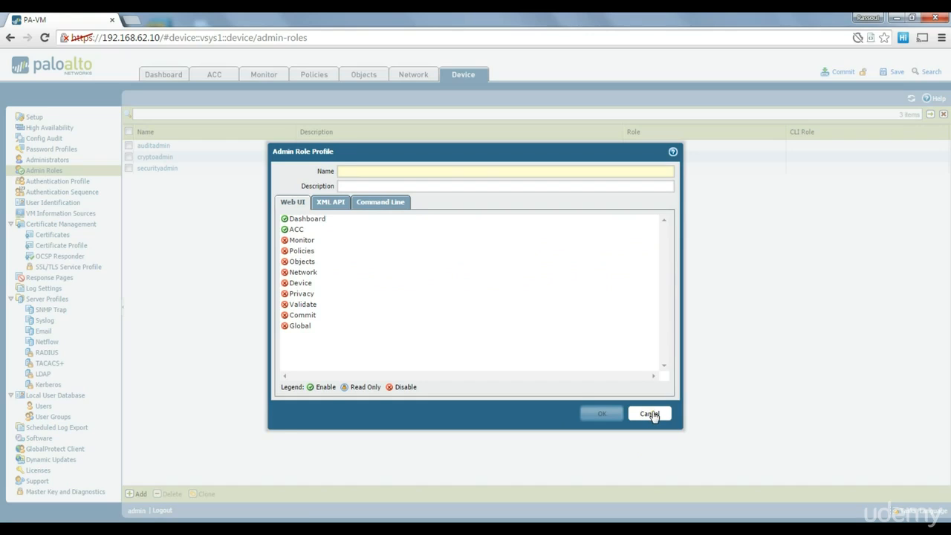
mouse_move(667, 433)
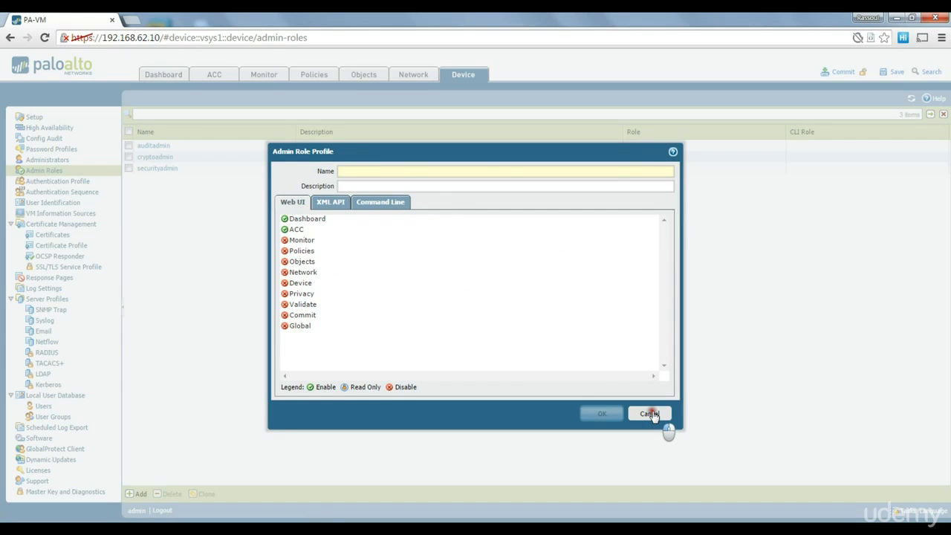
- Cancel the unnamed admin role profile and go to the Licenses page
click(648, 413)
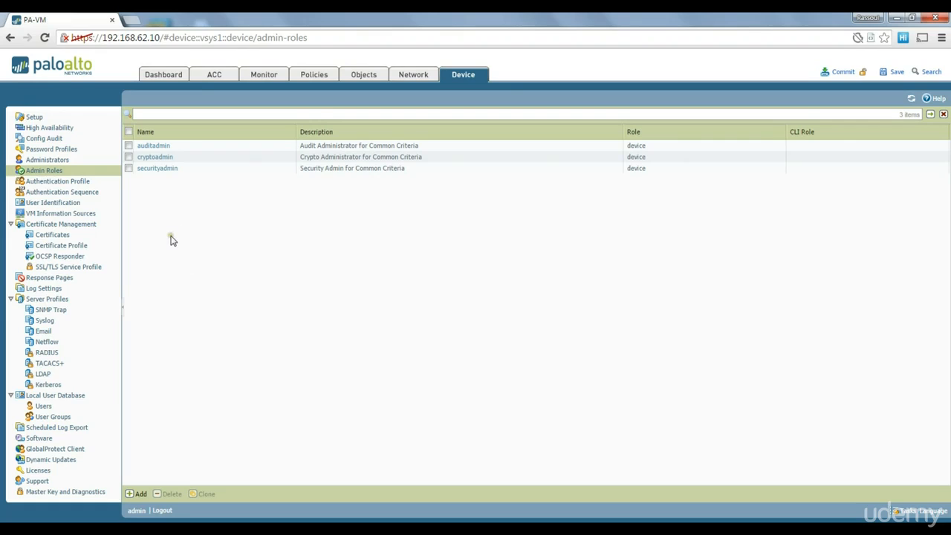
mouse_move(196, 304)
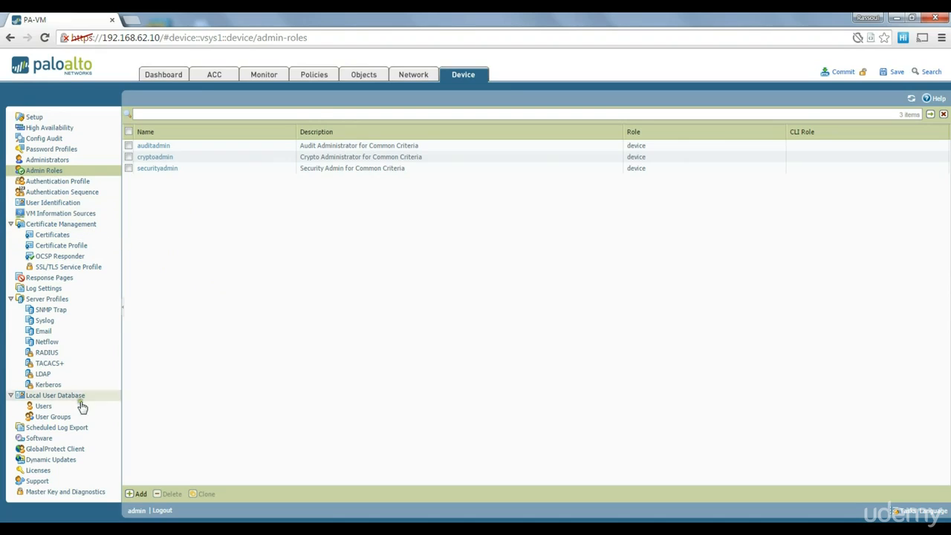
mouse_move(74, 439)
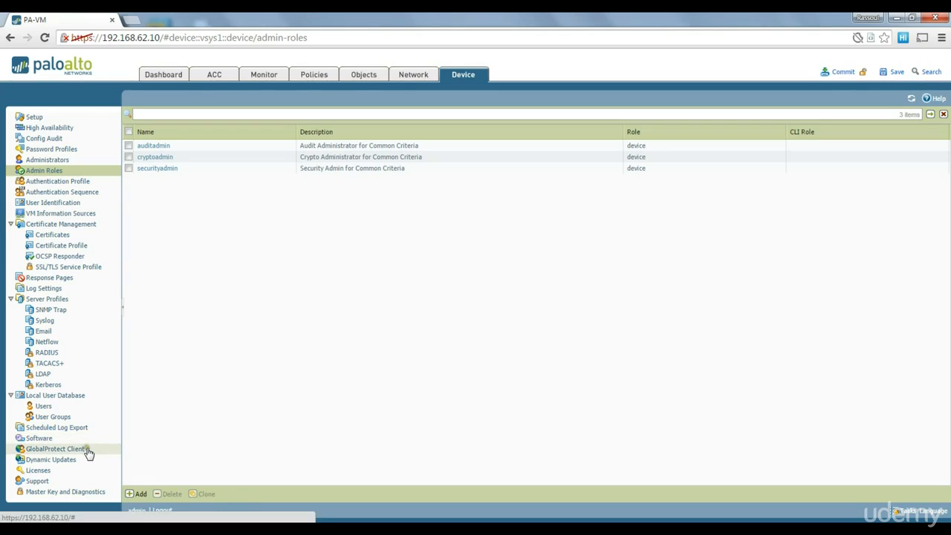
mouse_move(42, 481)
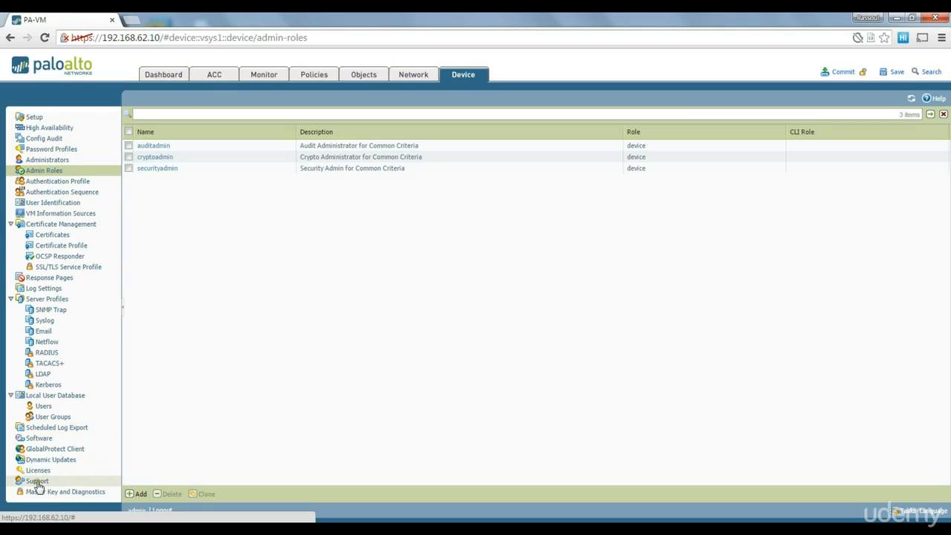
mouse_move(39, 469)
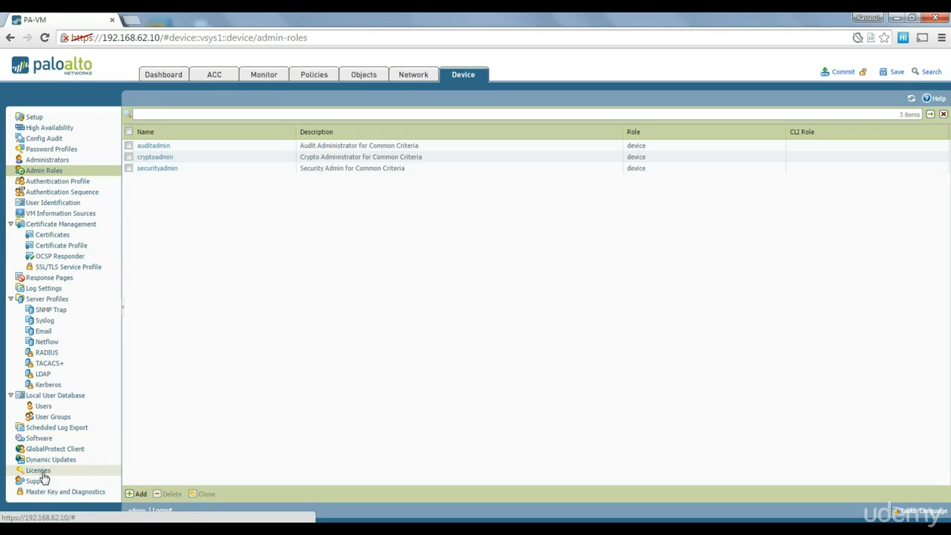
click(38, 470)
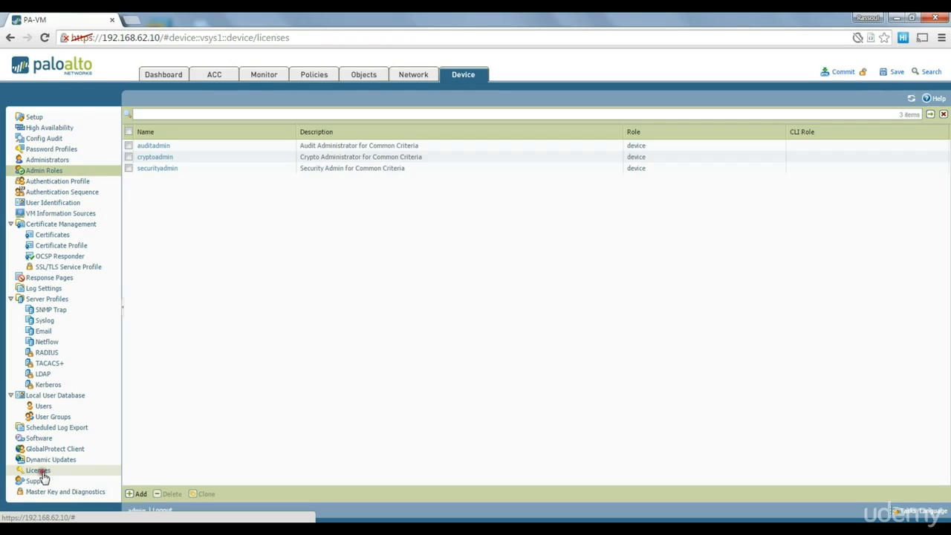
- Review installed licenses and cancel the manual license key upload without a file
click(37, 470)
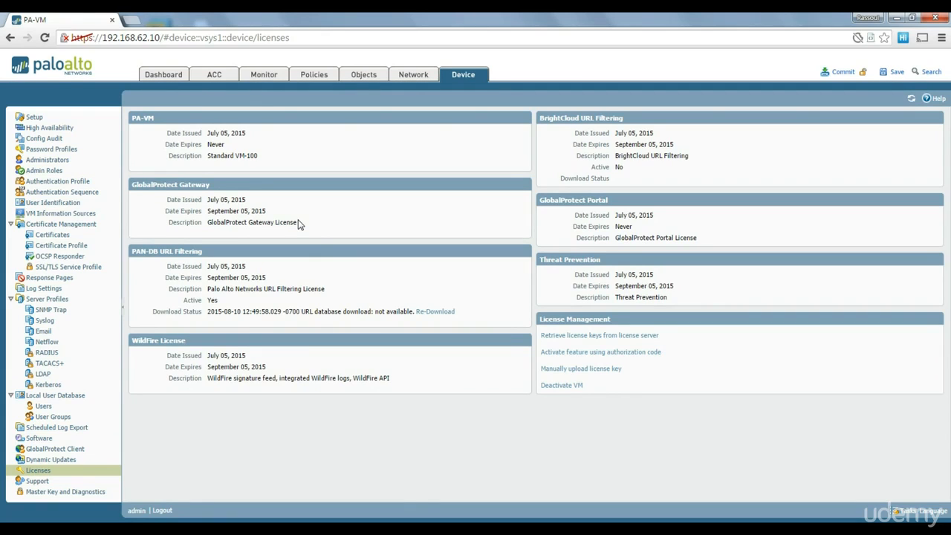
mouse_move(320, 275)
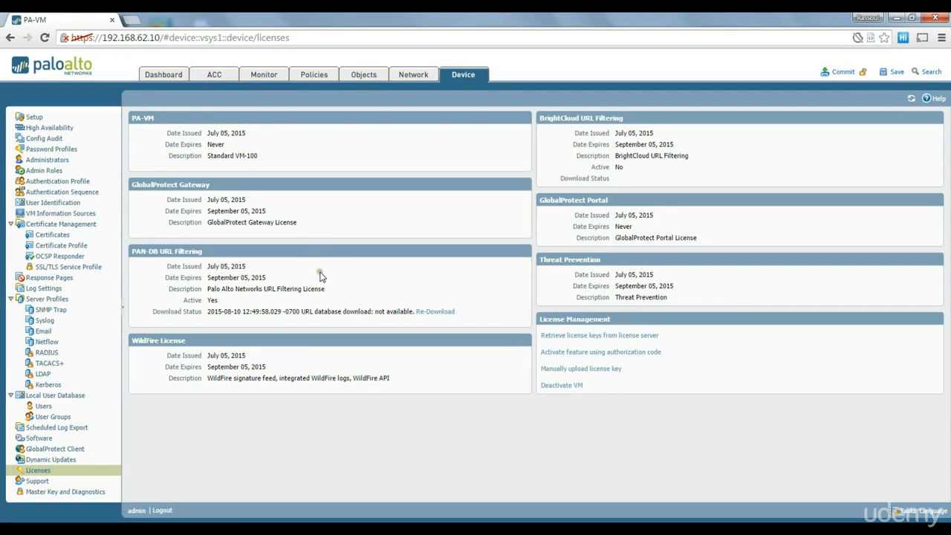
mouse_move(295, 273)
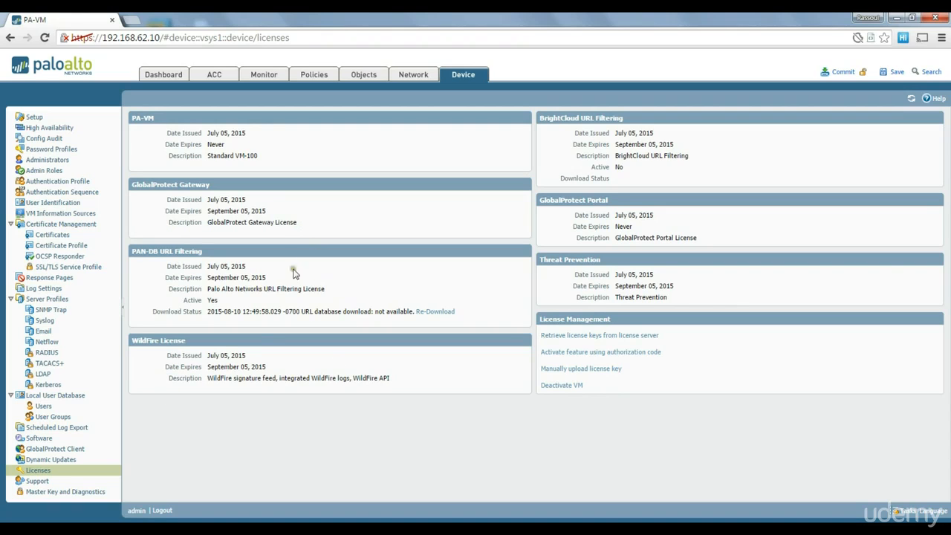
click(580, 368)
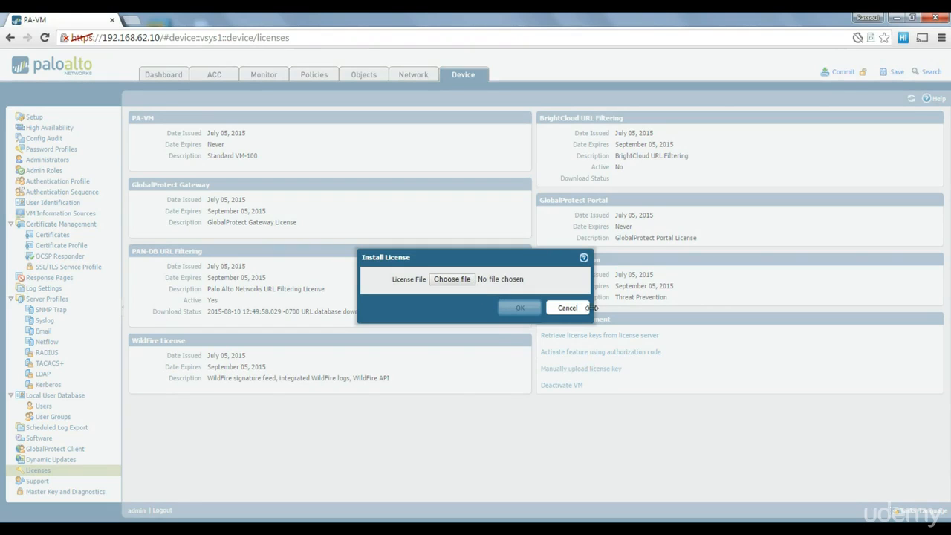
click(568, 307)
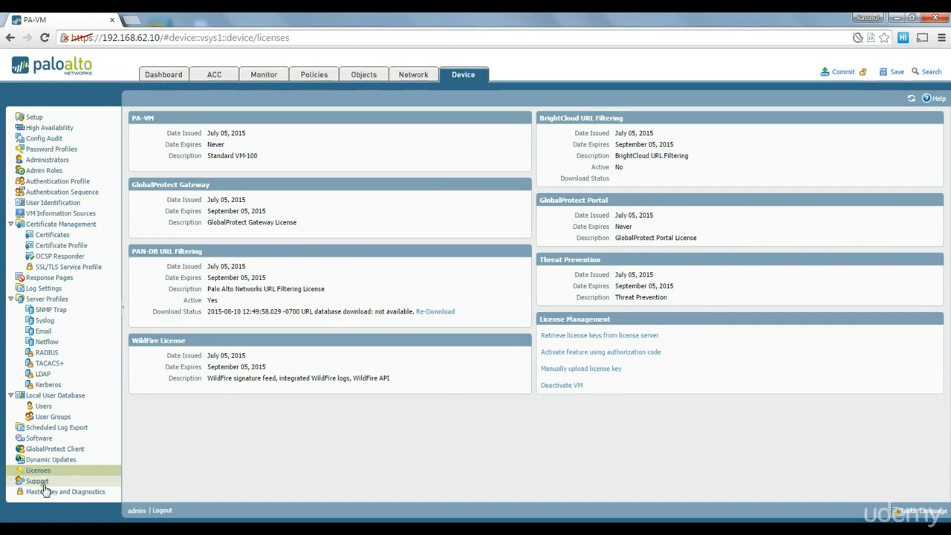
- Show the device Support page with tech support and stats dump options
click(35, 481)
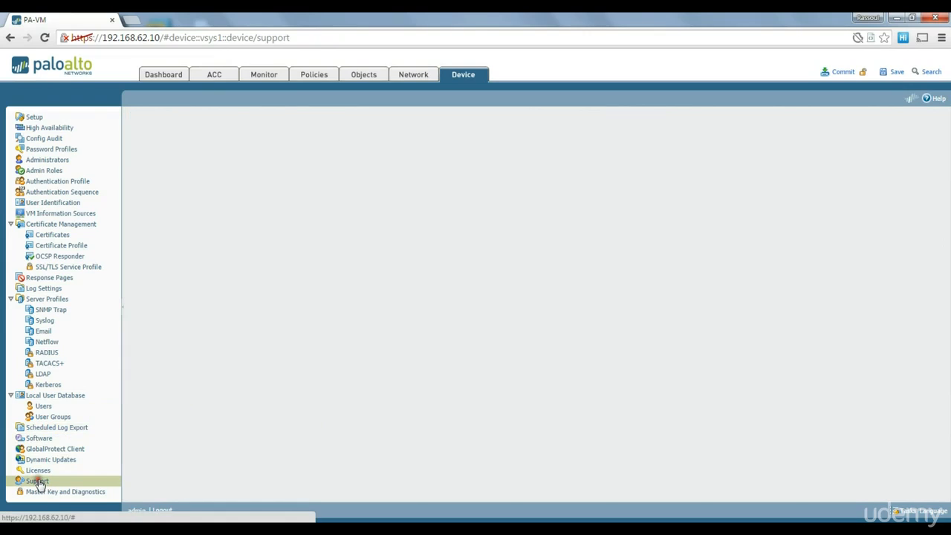
click(36, 481)
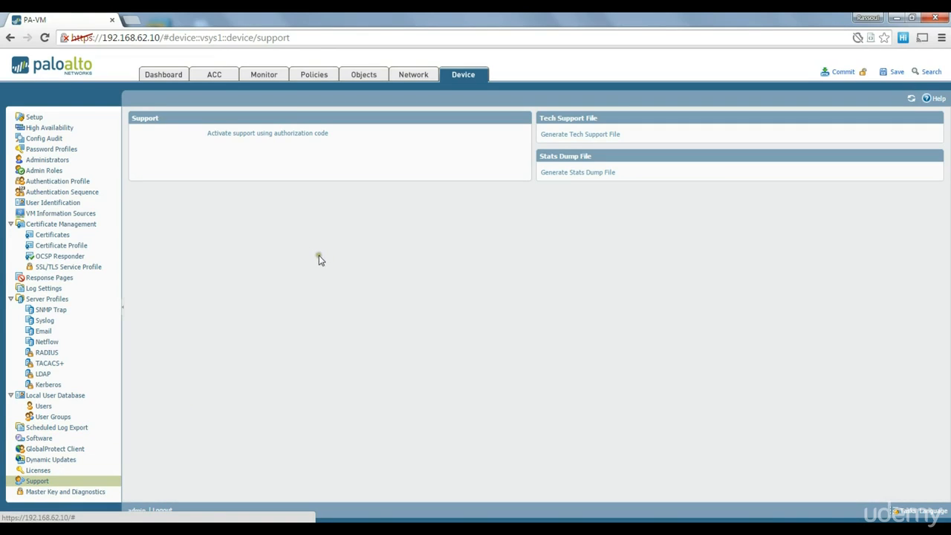
mouse_move(253, 357)
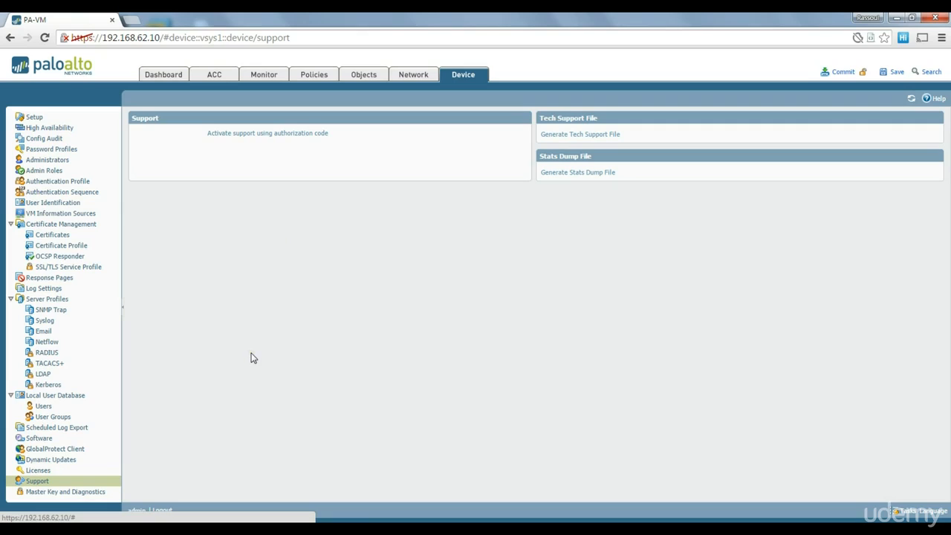
mouse_move(248, 241)
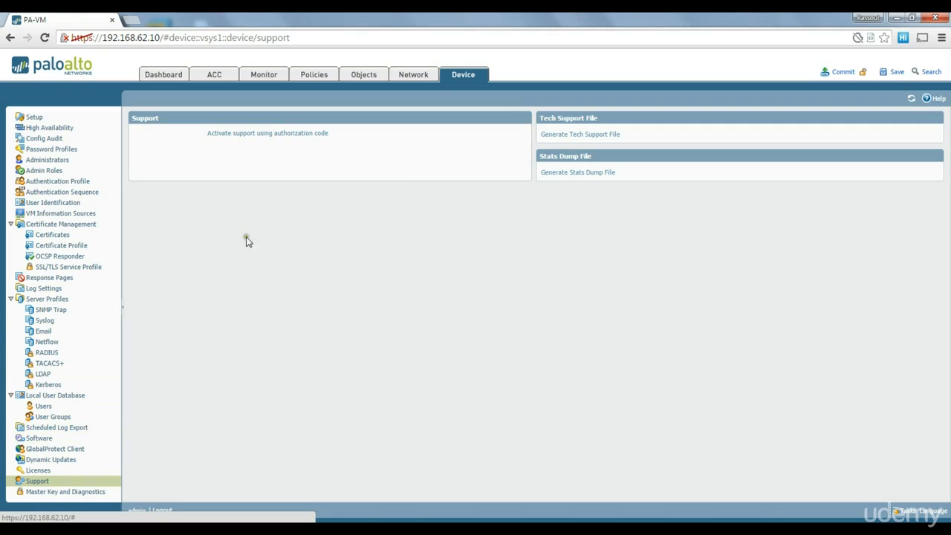
mouse_move(586, 141)
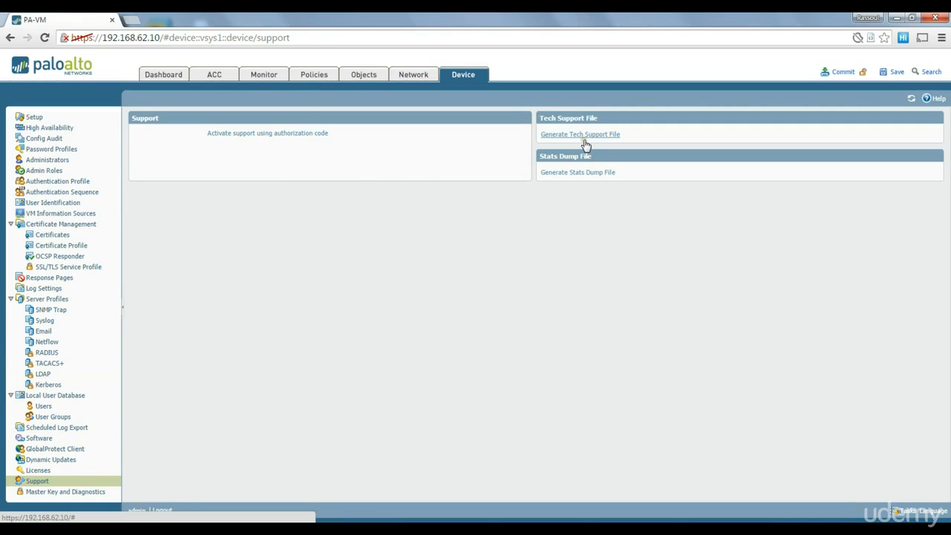
mouse_move(592, 139)
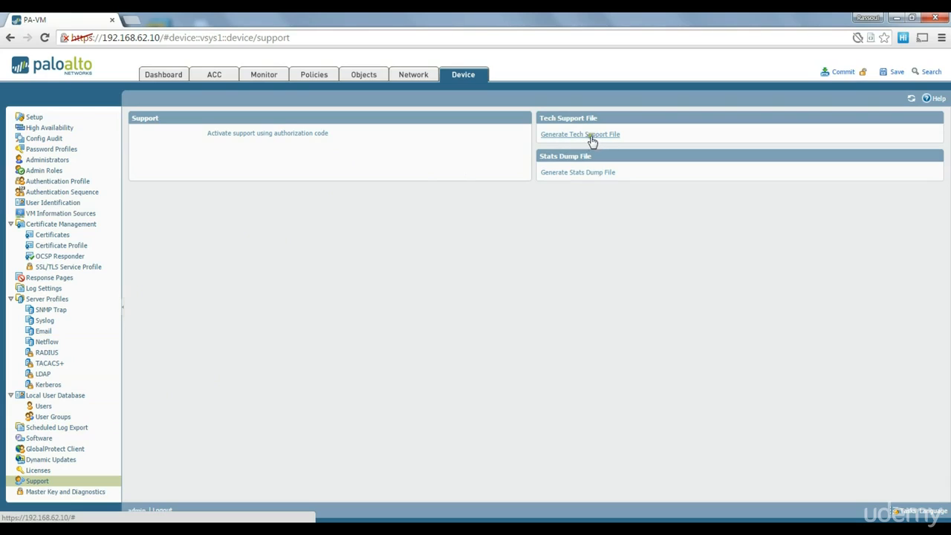
mouse_move(443, 142)
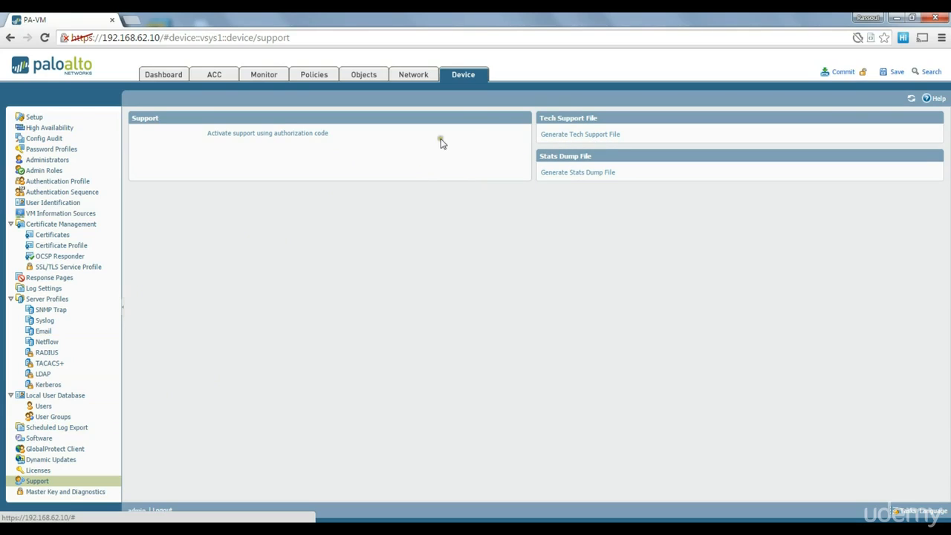
mouse_move(410, 187)
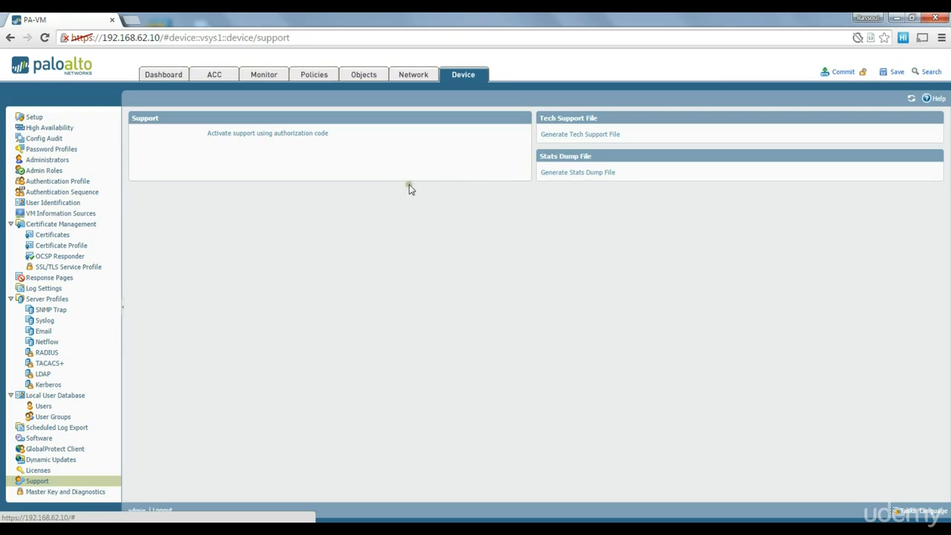
mouse_move(577, 173)
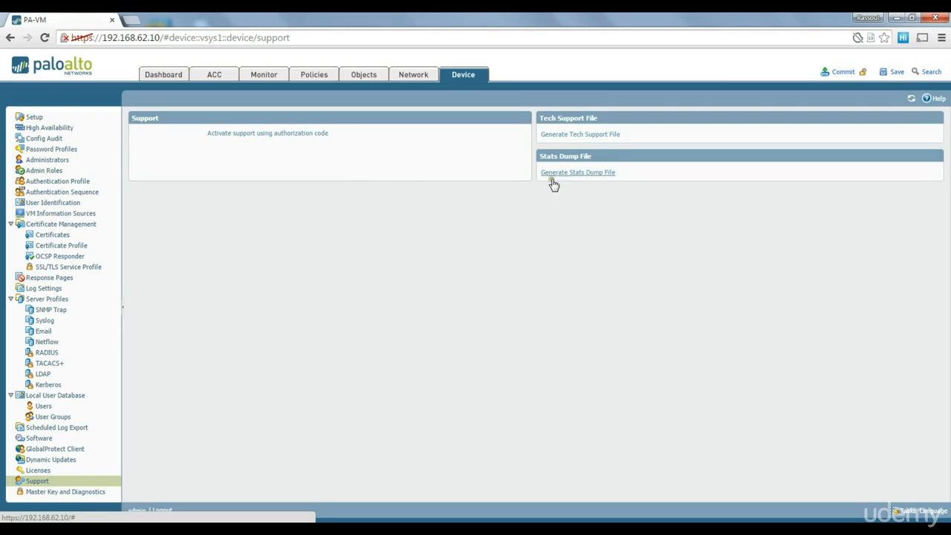
mouse_move(168, 416)
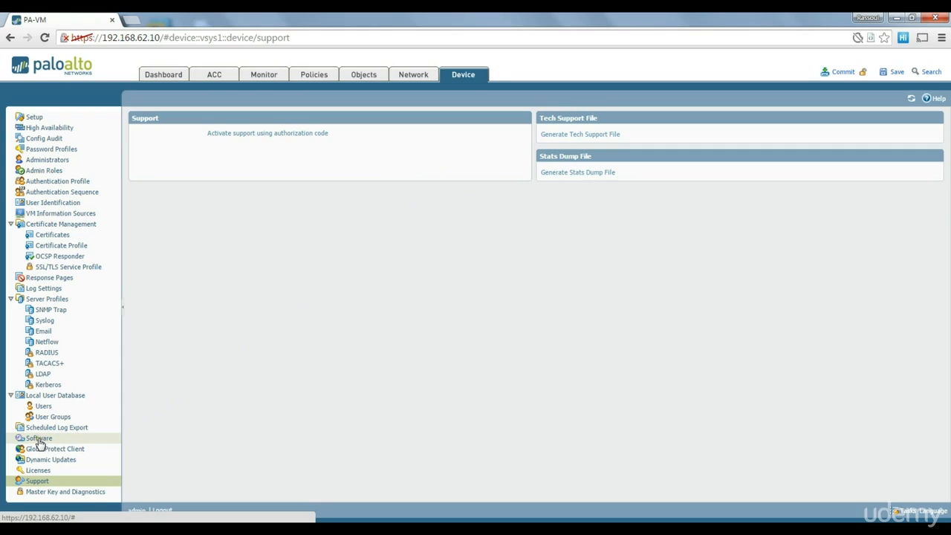
- Show the Software page with its empty version list
click(39, 437)
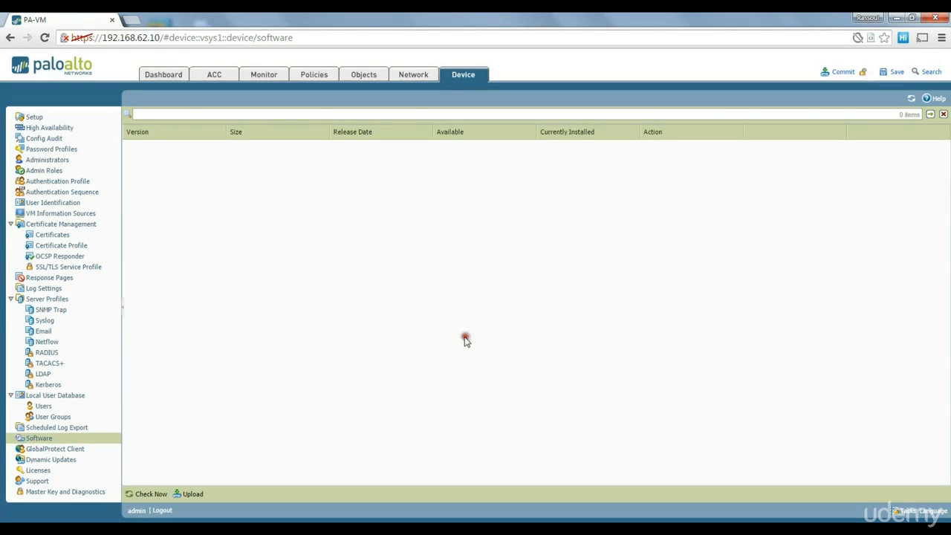
mouse_move(364, 313)
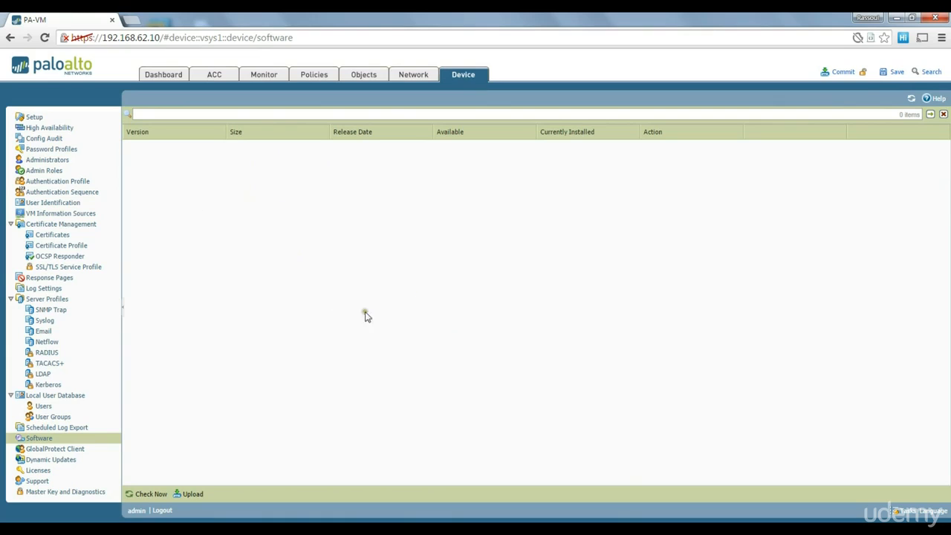
mouse_move(401, 220)
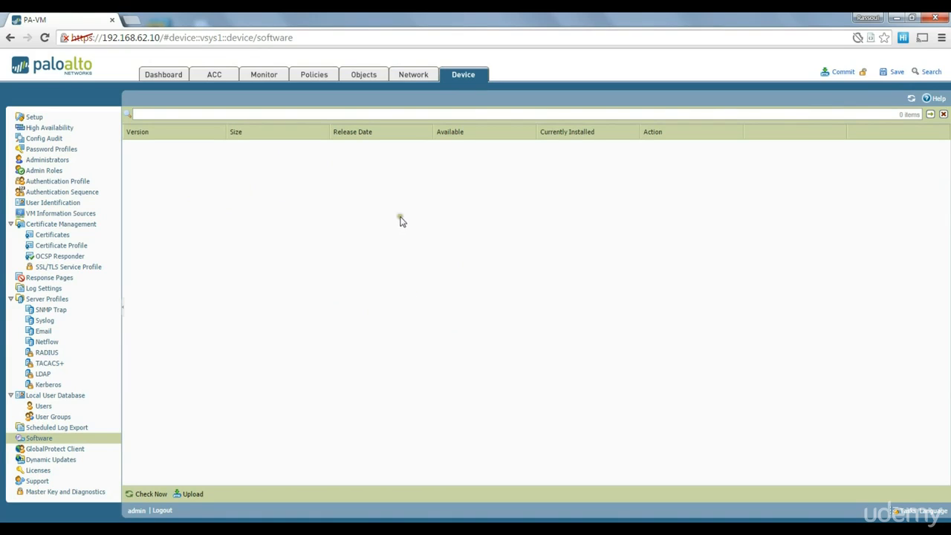
mouse_move(479, 161)
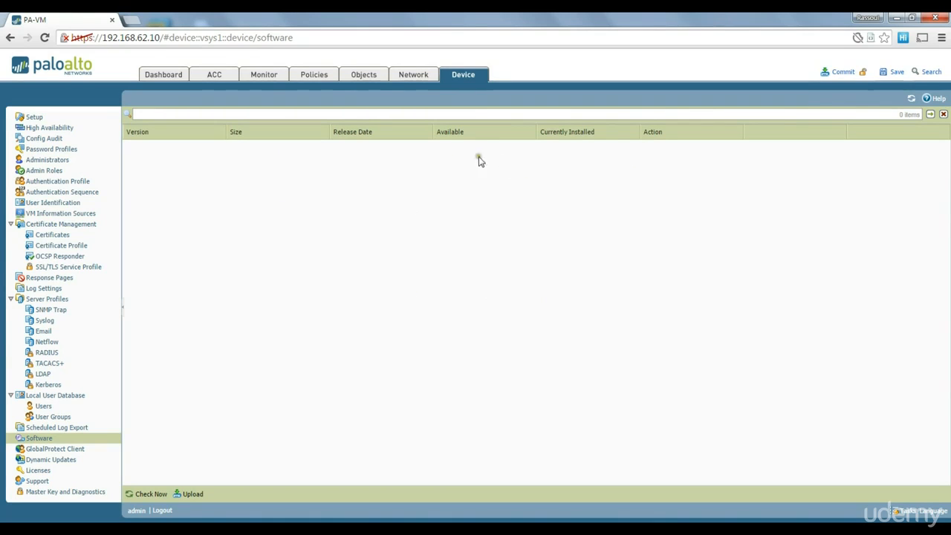
mouse_move(264, 315)
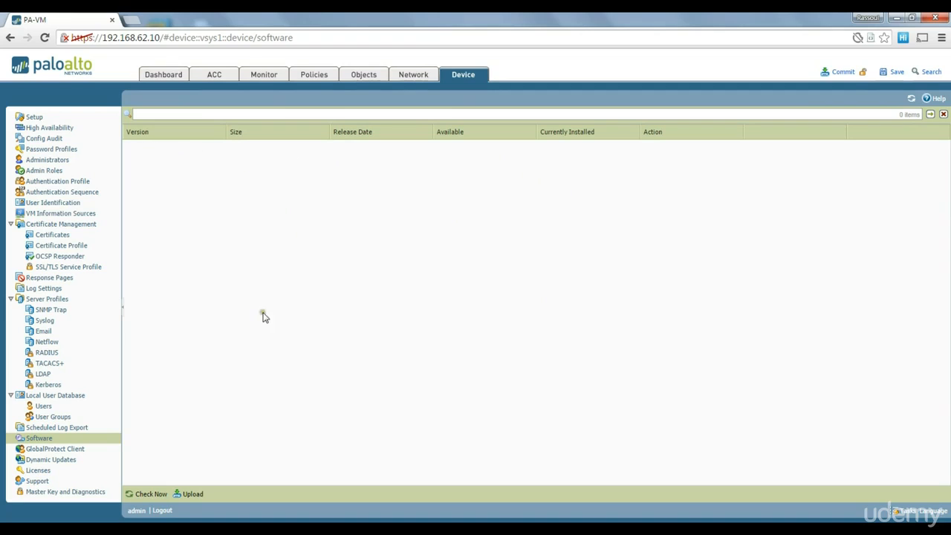
mouse_move(401, 290)
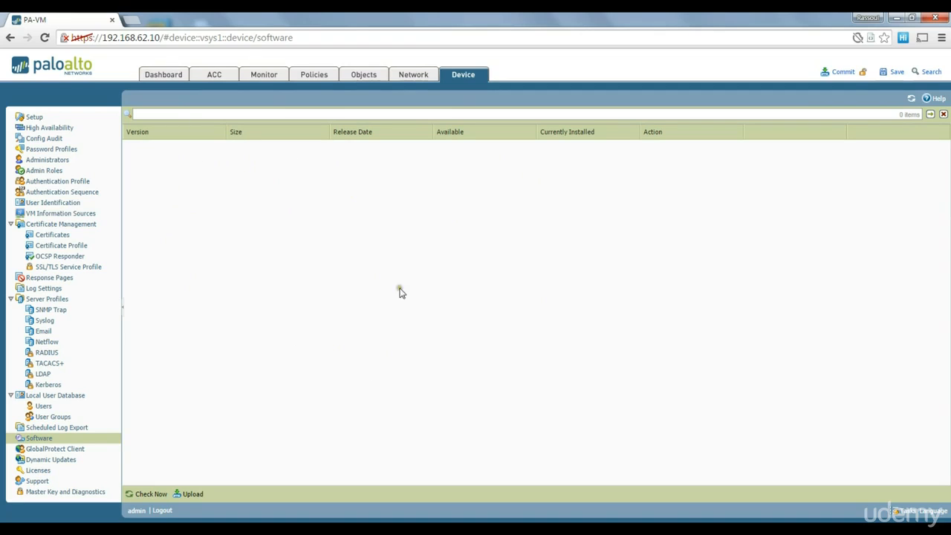
mouse_move(541, 150)
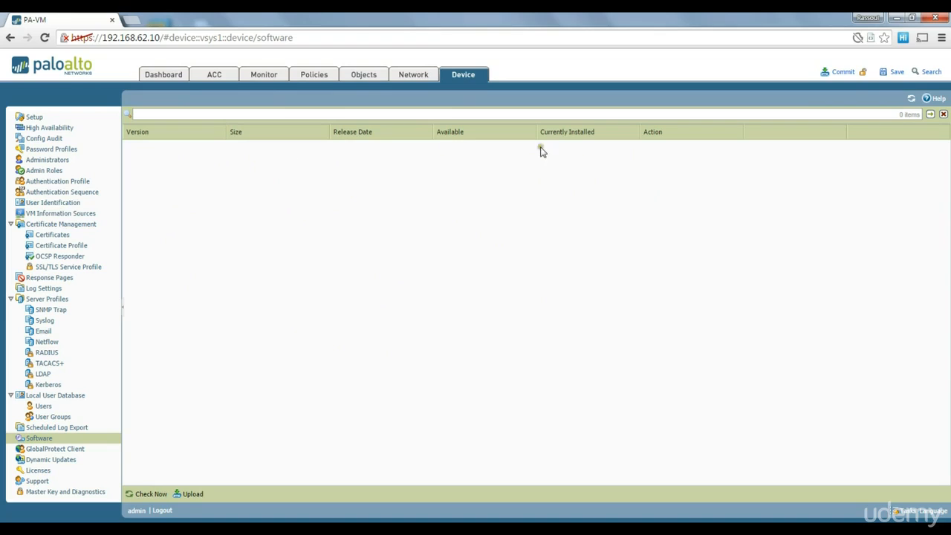
mouse_move(364, 199)
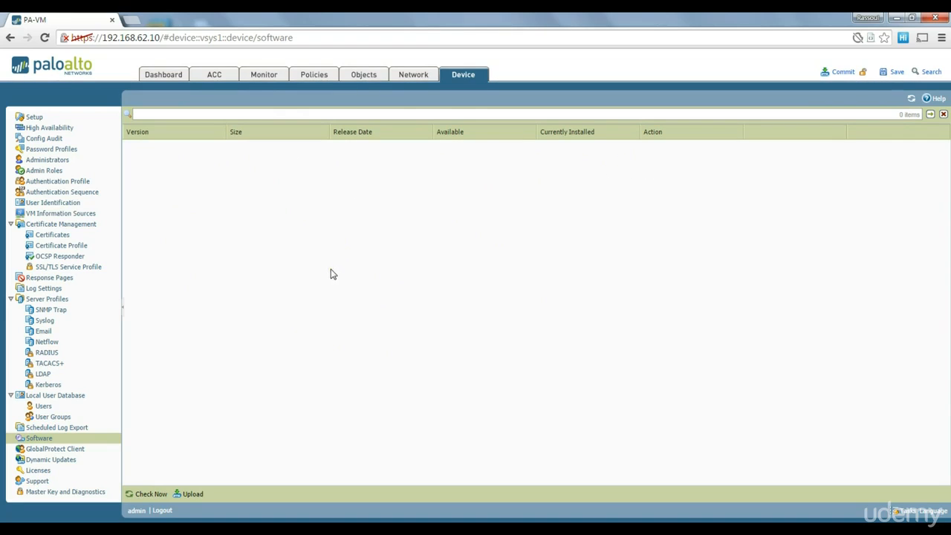
mouse_move(137, 297)
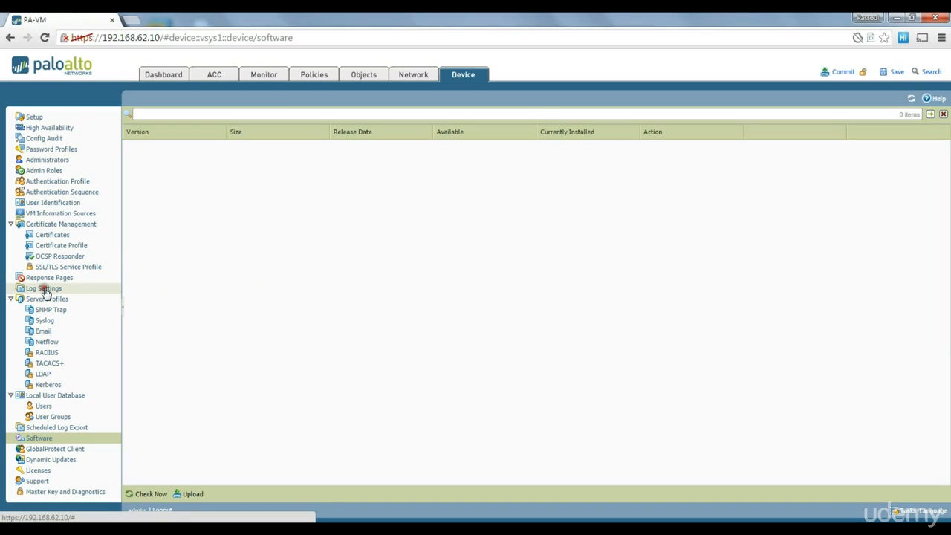
- Show the Log Settings page with System severities, HIP Match, Manage Logs and Alarm Settings
click(43, 289)
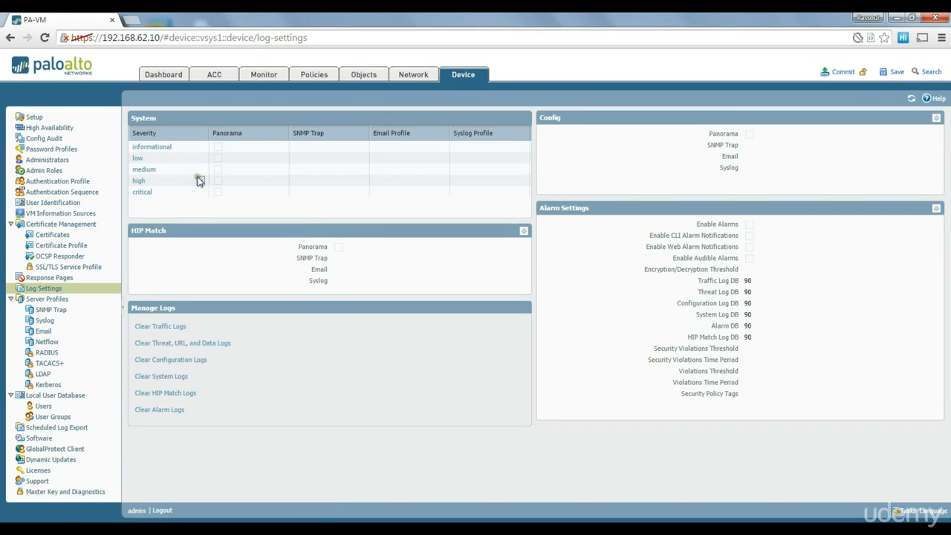
mouse_move(306, 205)
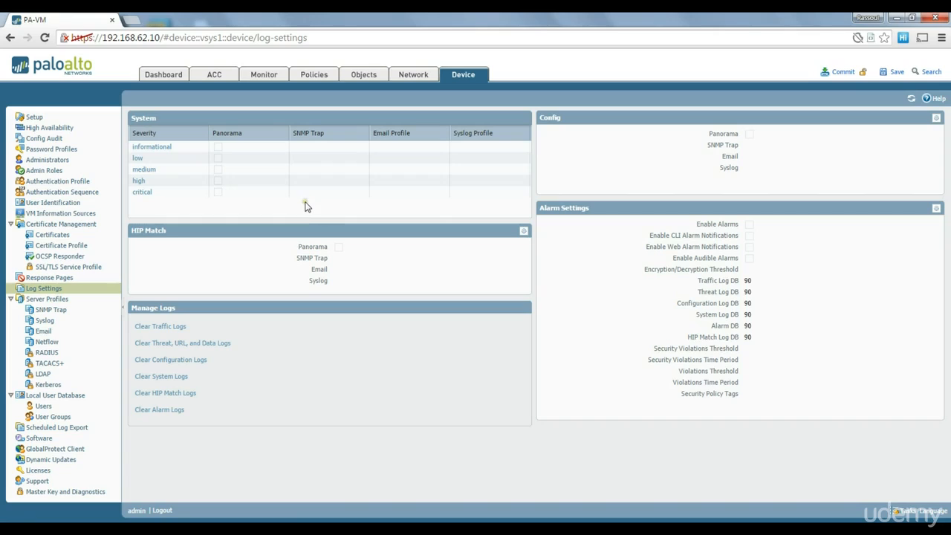
mouse_move(290, 211)
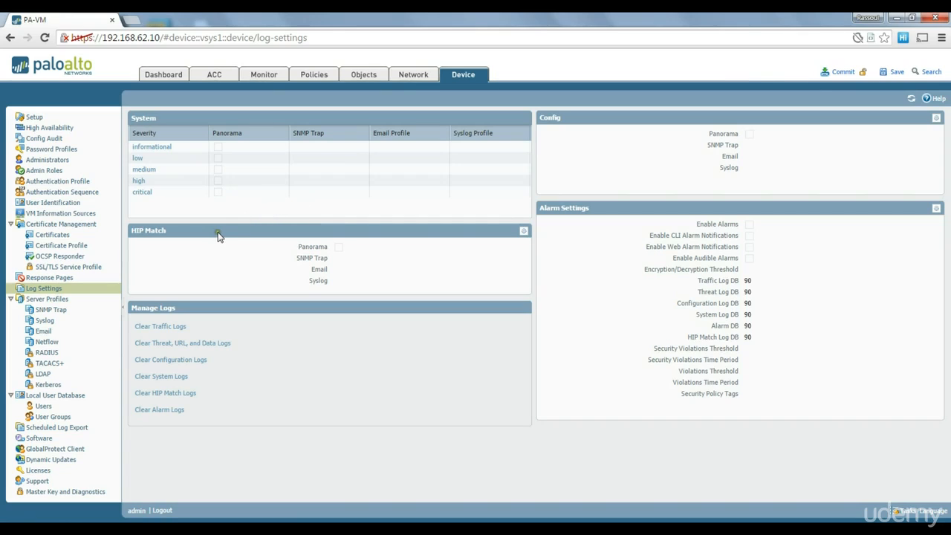
mouse_move(193, 303)
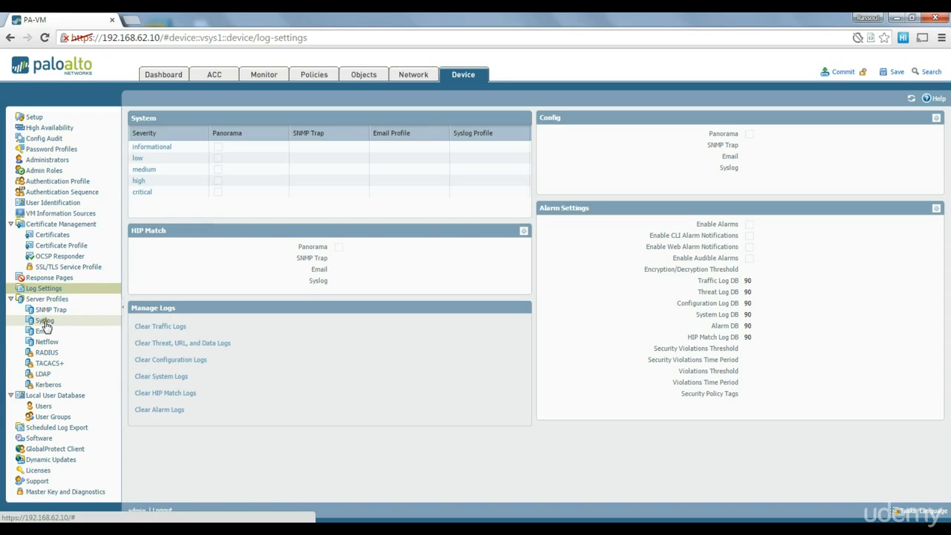
- View the empty Syslog server profiles list, then return to the Log Settings page
click(45, 321)
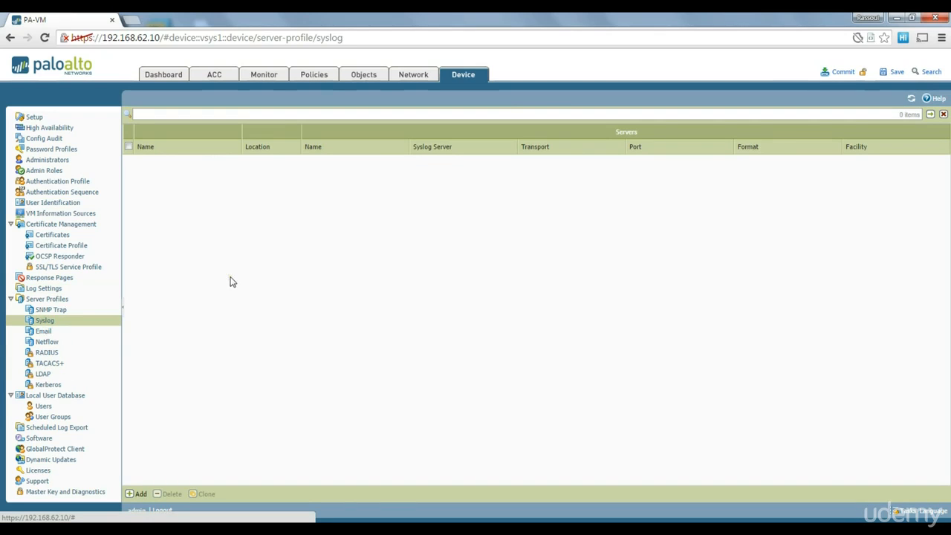
mouse_move(402, 179)
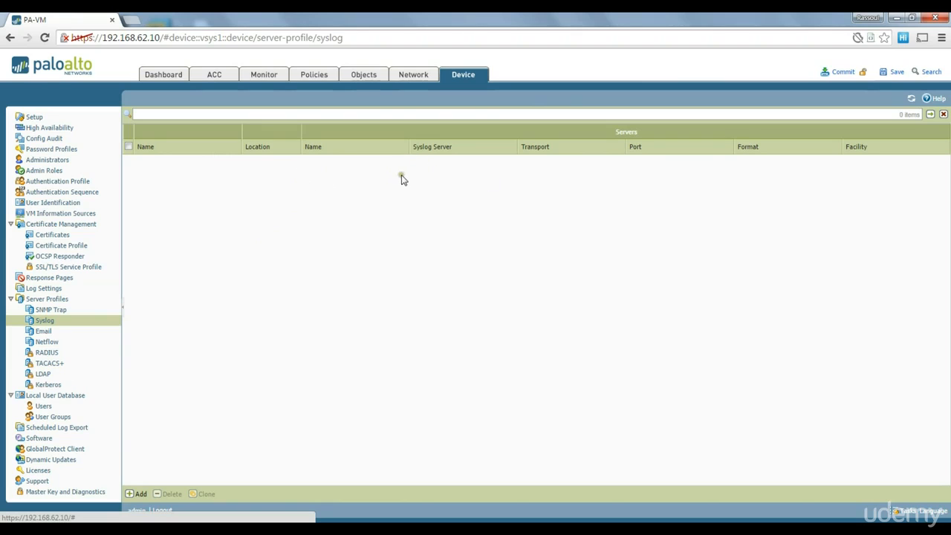
mouse_move(77, 378)
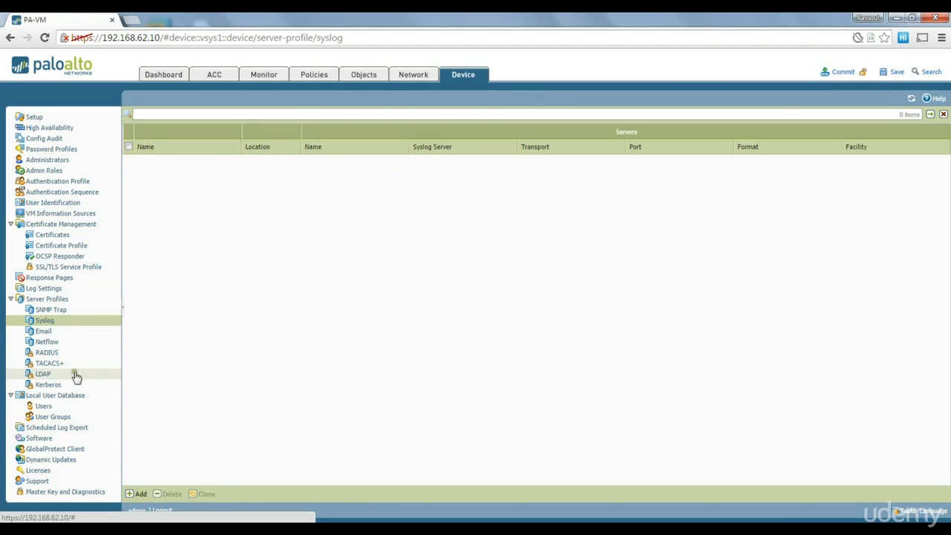
click(43, 289)
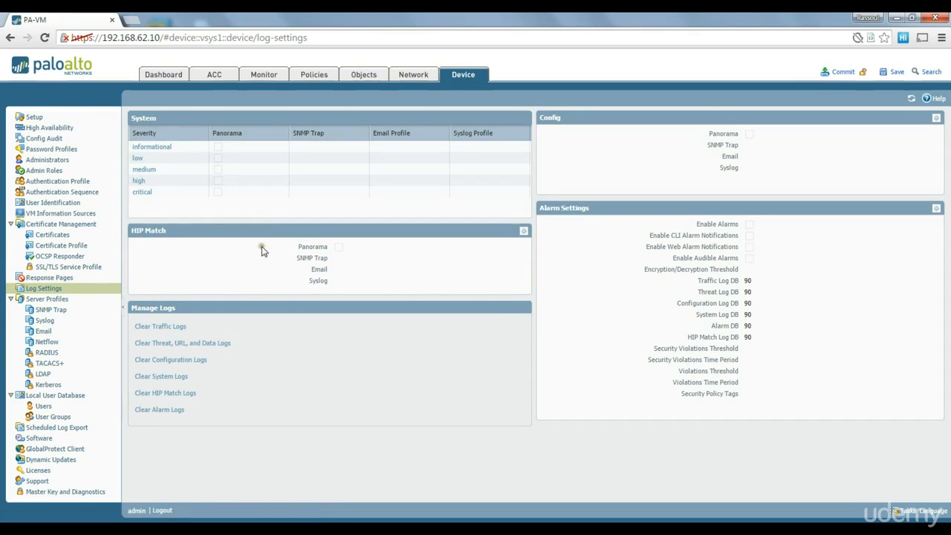
mouse_move(220, 214)
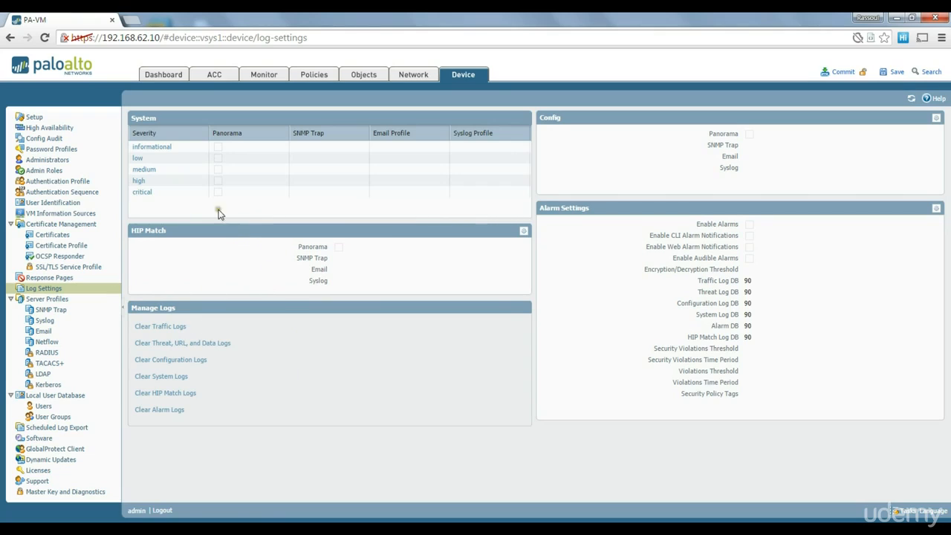
mouse_move(297, 199)
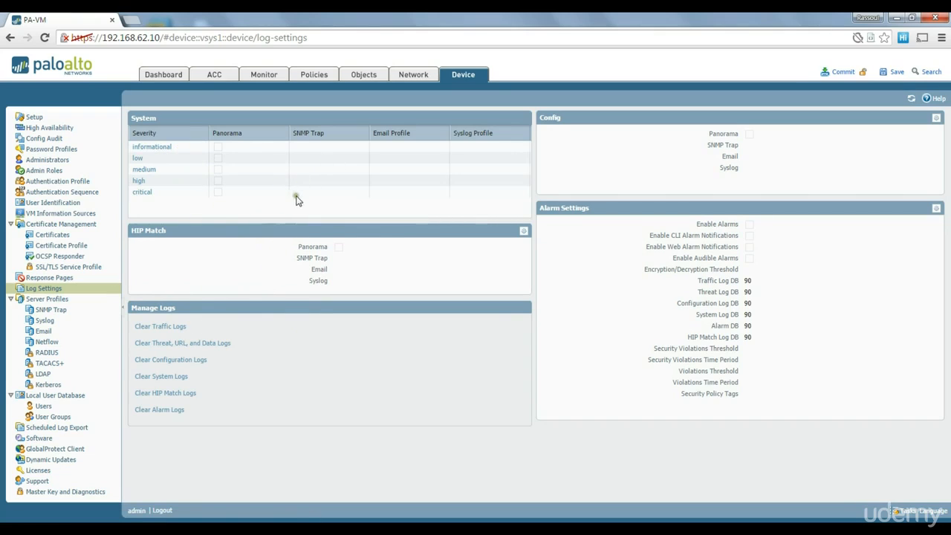
mouse_move(205, 247)
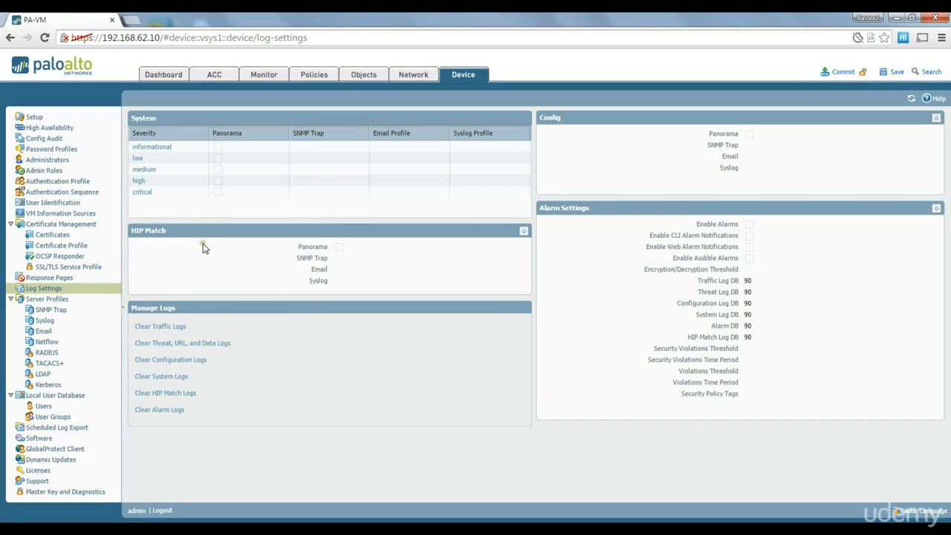
mouse_move(49, 278)
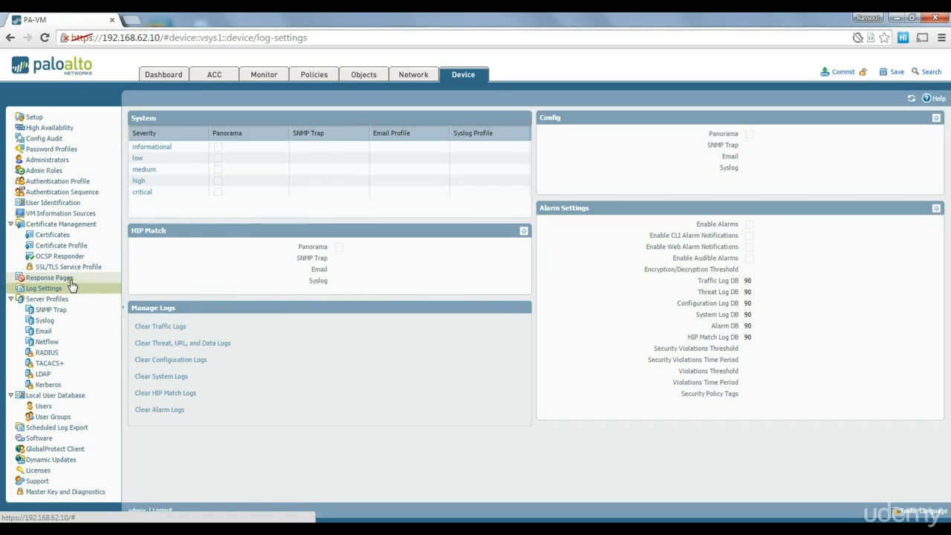
mouse_move(62, 286)
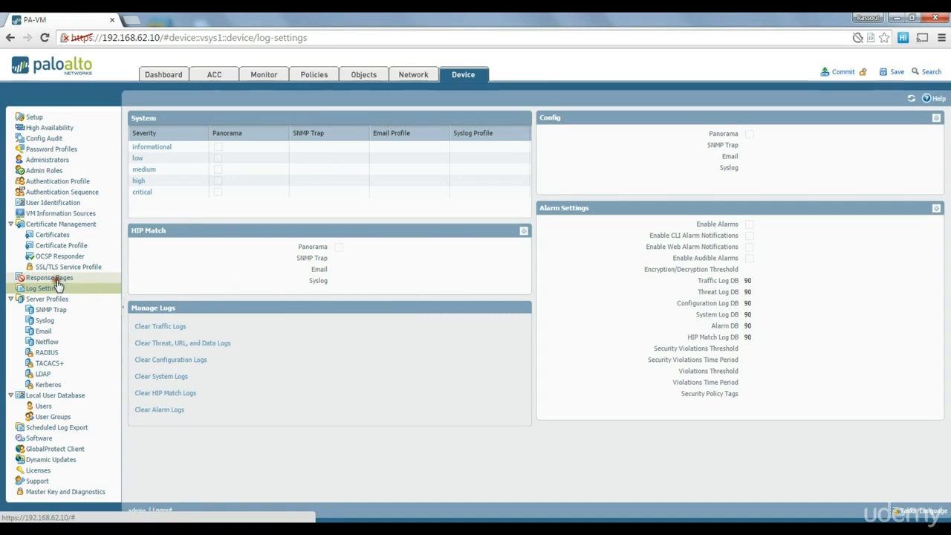
- View the Antivirus/Anti-Spyware Block Page entry with Predefined ticked, then close it
click(49, 278)
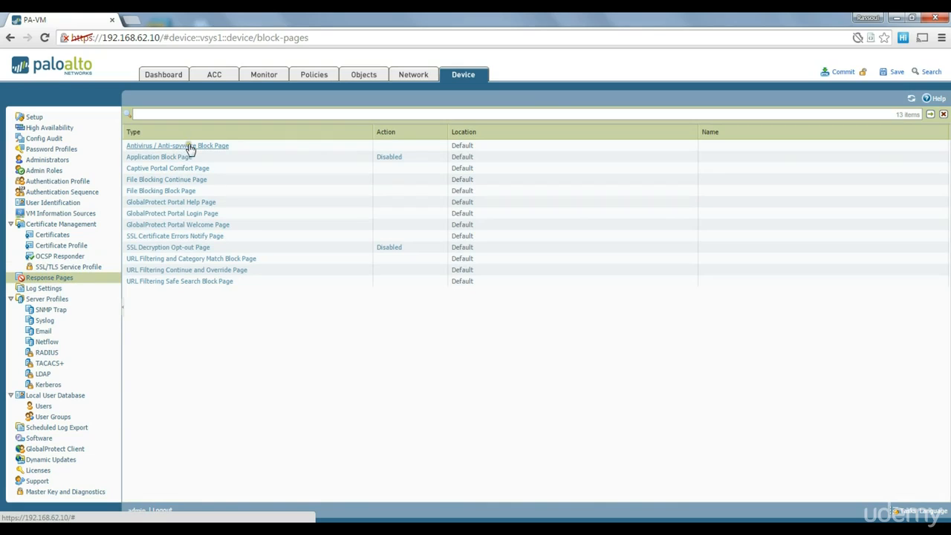
mouse_move(211, 149)
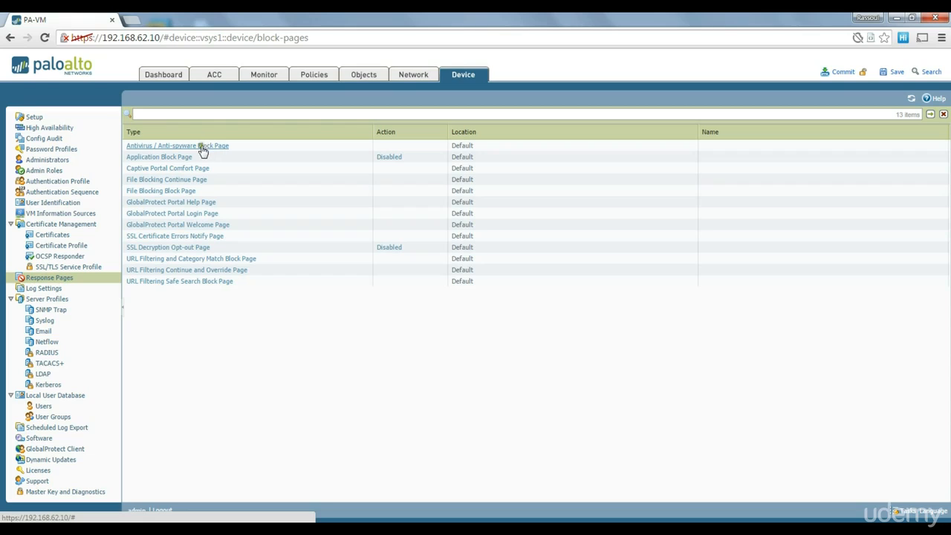
mouse_move(196, 152)
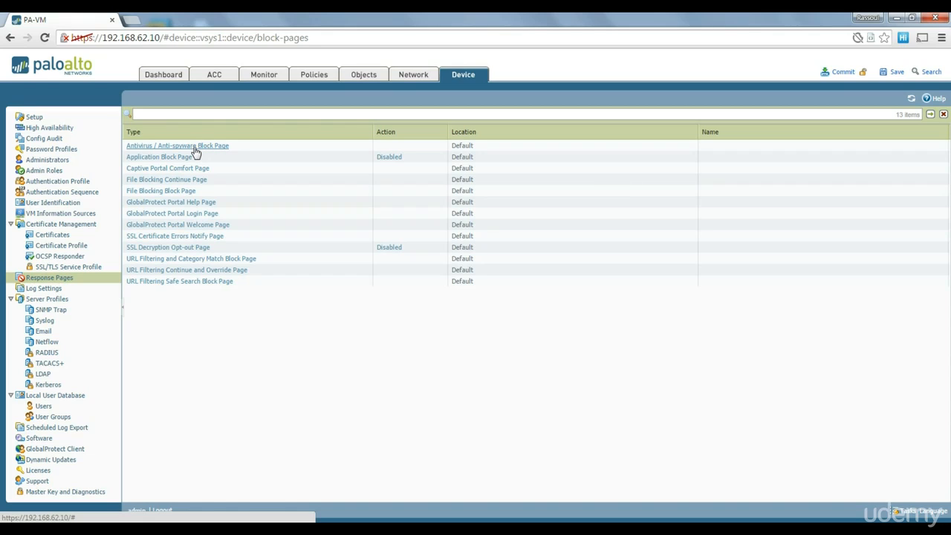
click(176, 146)
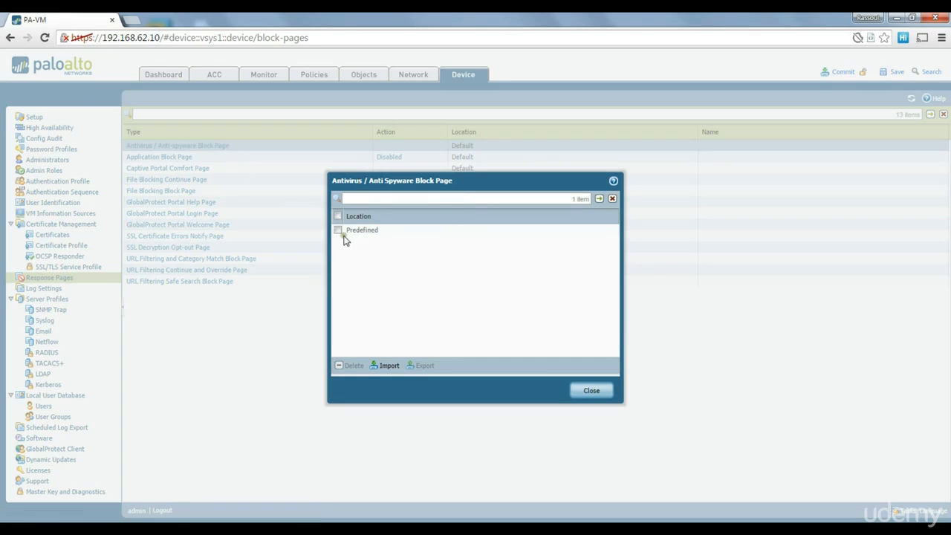
click(339, 229)
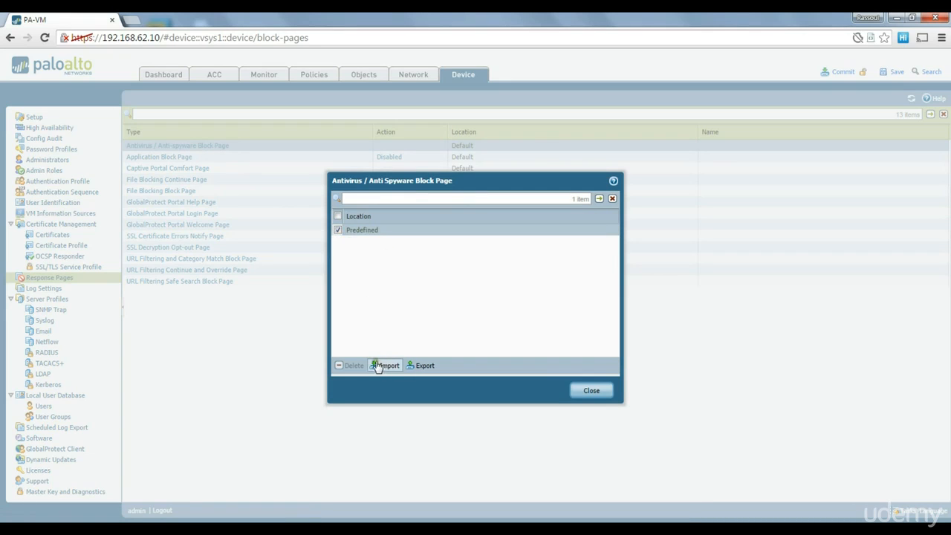
mouse_move(484, 312)
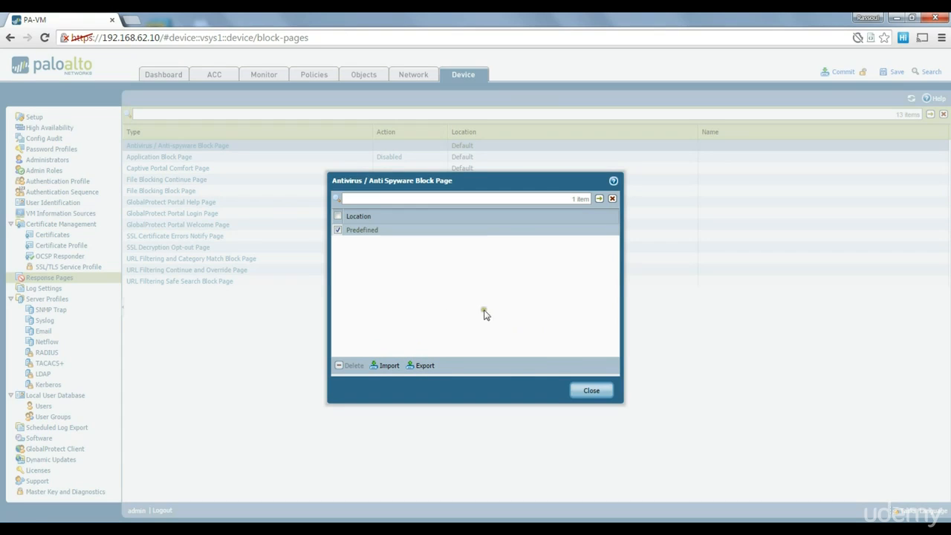
mouse_move(608, 413)
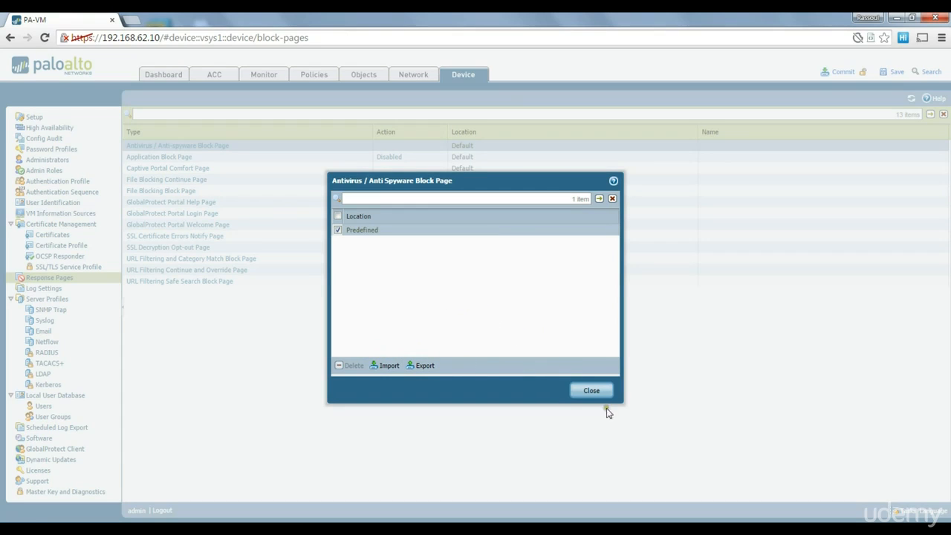
click(591, 390)
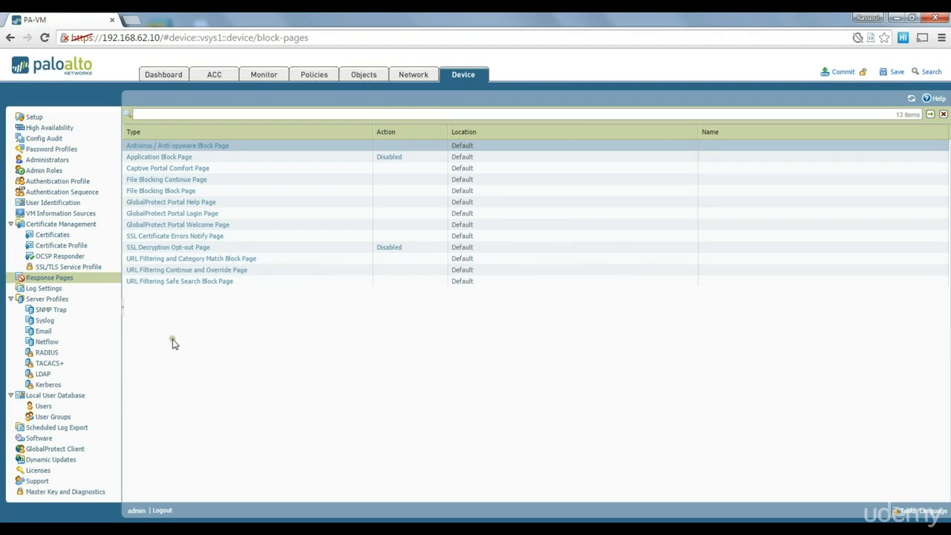
mouse_move(185, 364)
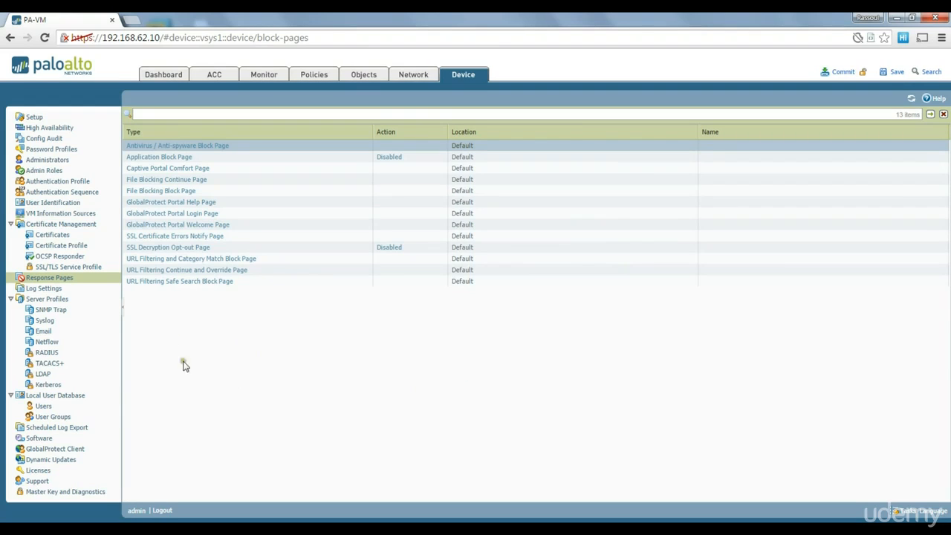
mouse_move(185, 320)
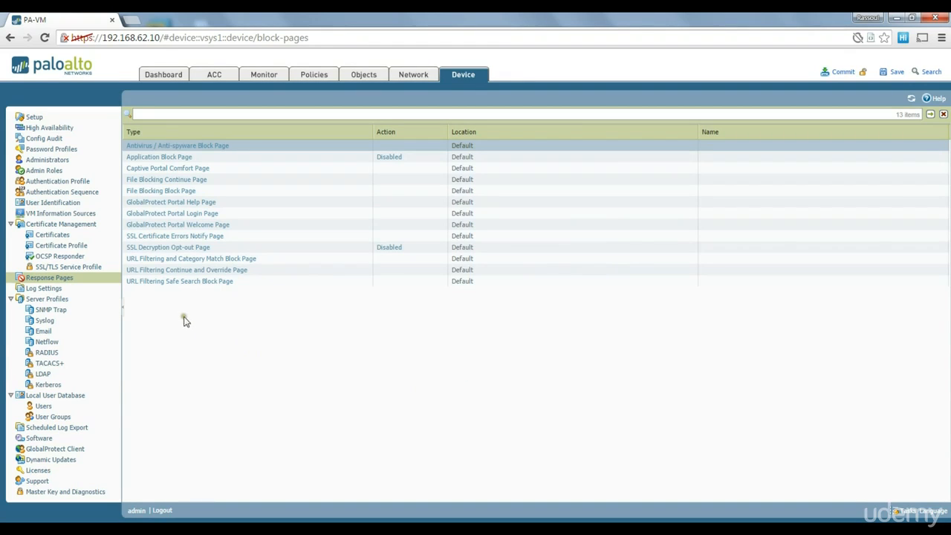
mouse_move(379, 342)
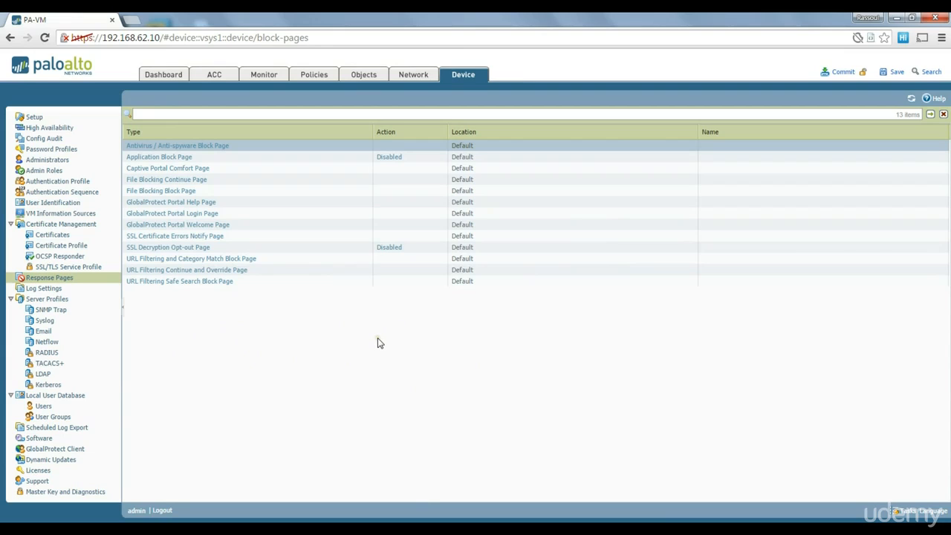
mouse_move(399, 110)
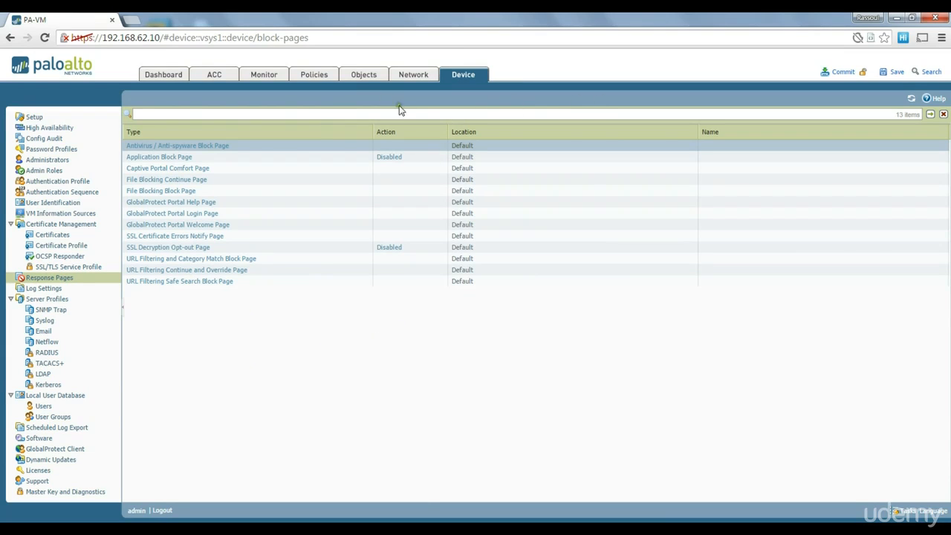
- From the Setup page, start a commit and preview the pending changes before confirming
click(33, 116)
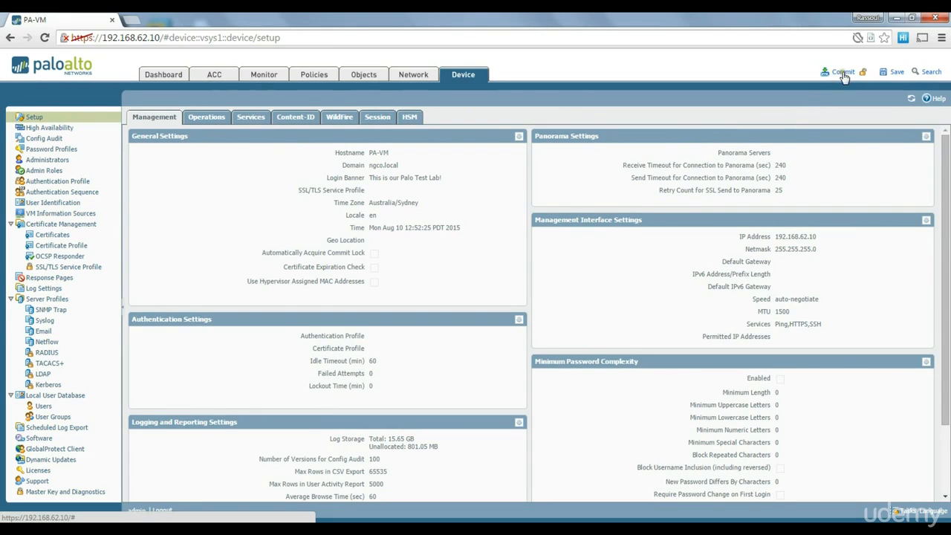
mouse_move(843, 72)
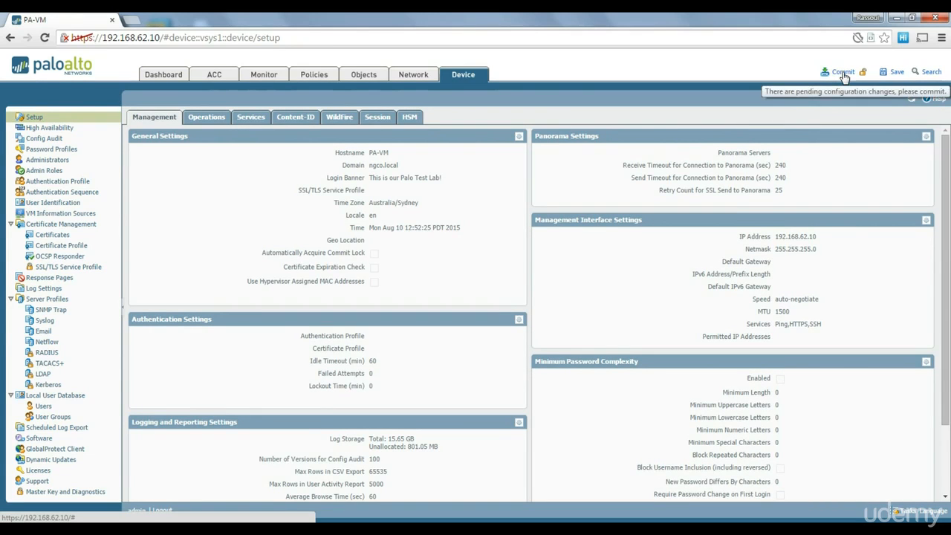
click(841, 71)
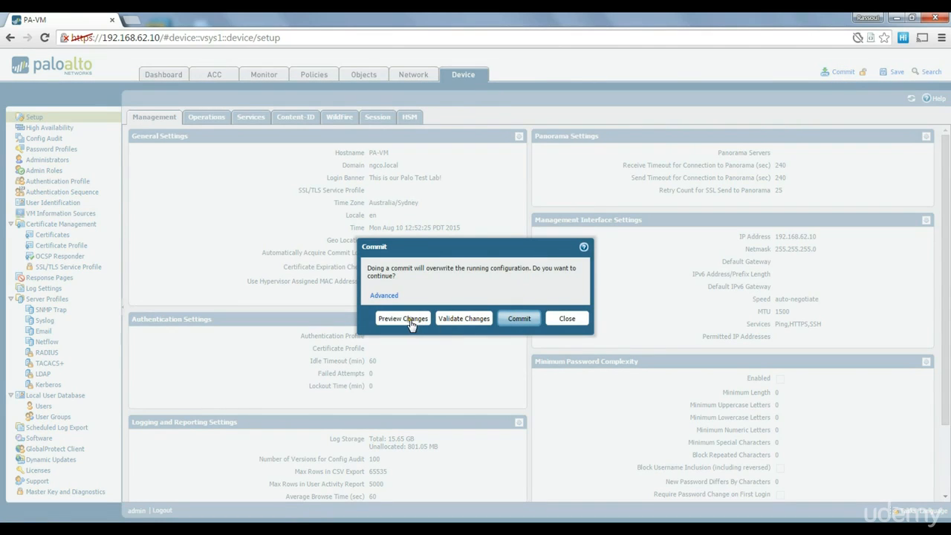
click(403, 318)
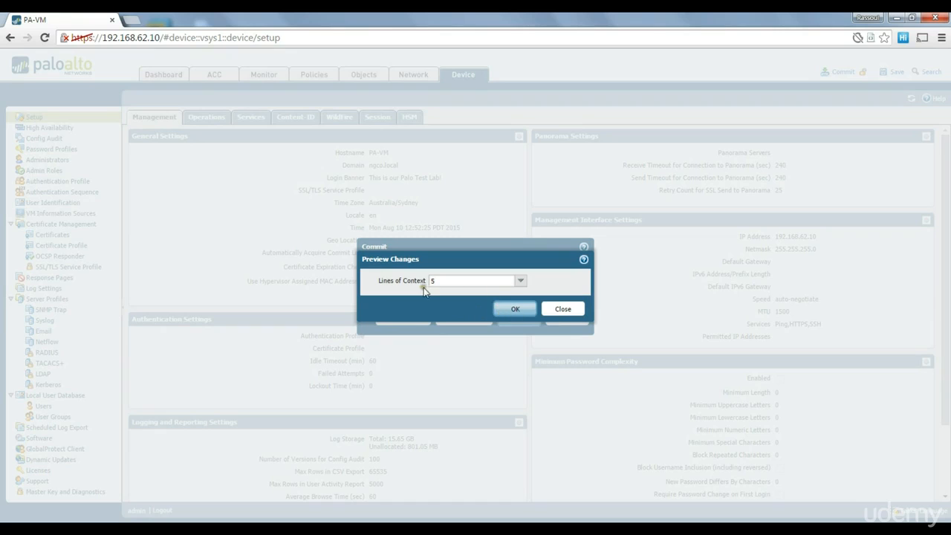
click(514, 308)
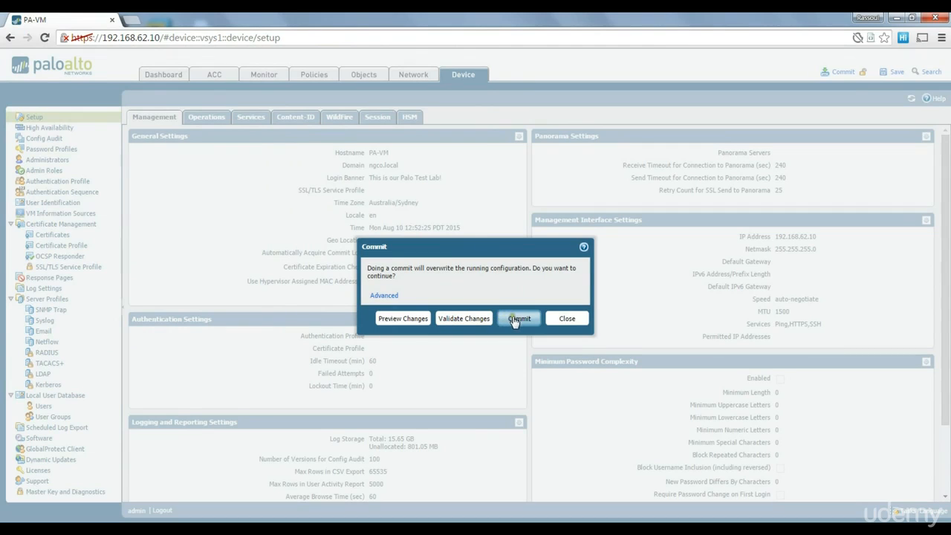
- Commit the changes, see 'Configuration committed successfully' with result OK, and close it
click(517, 318)
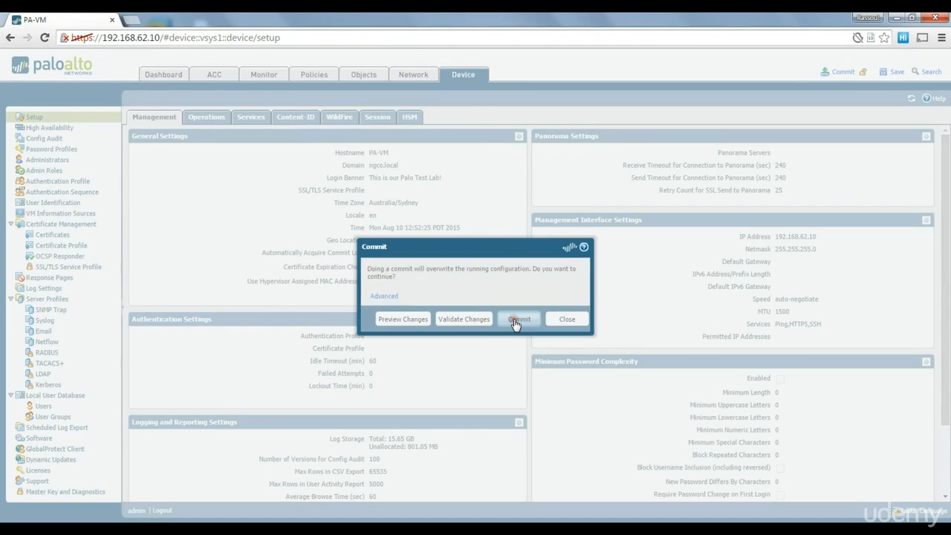
click(518, 318)
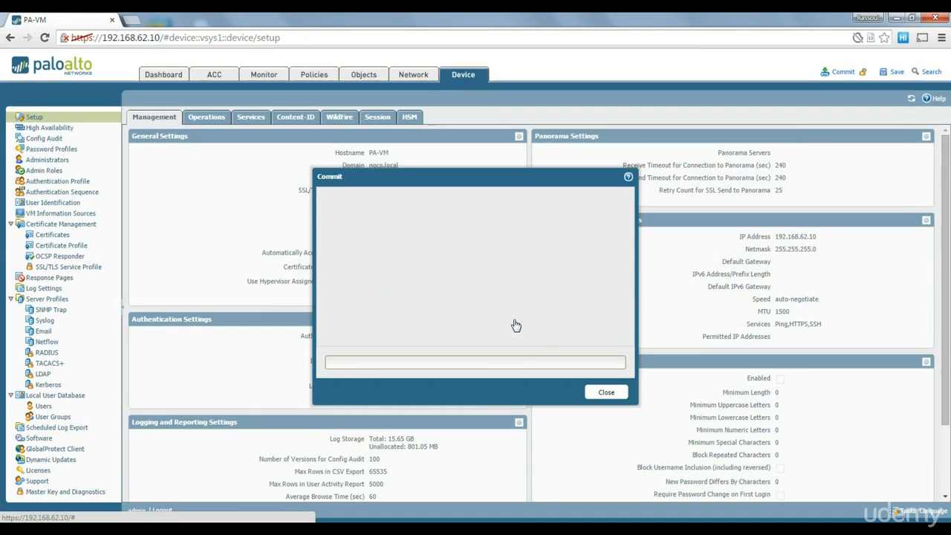
click(843, 71)
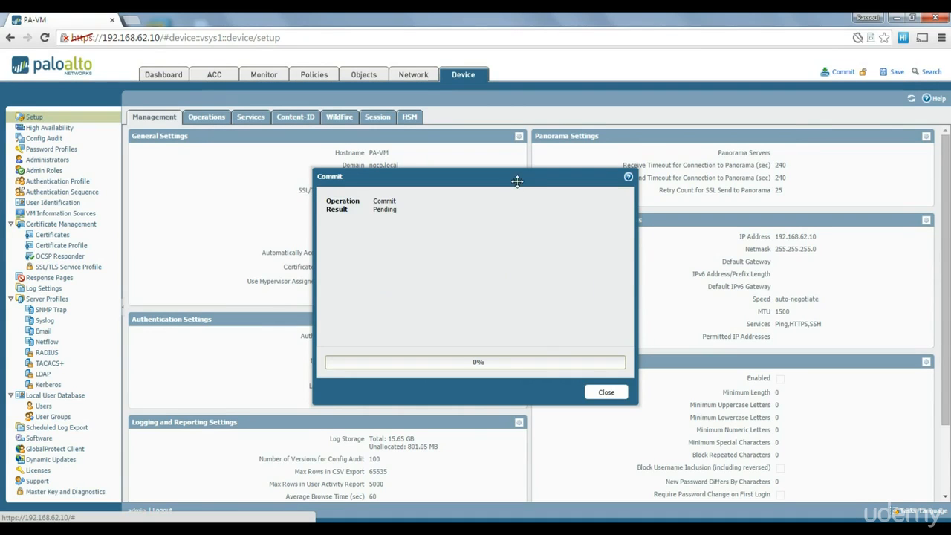
drag(517, 181, 524, 153)
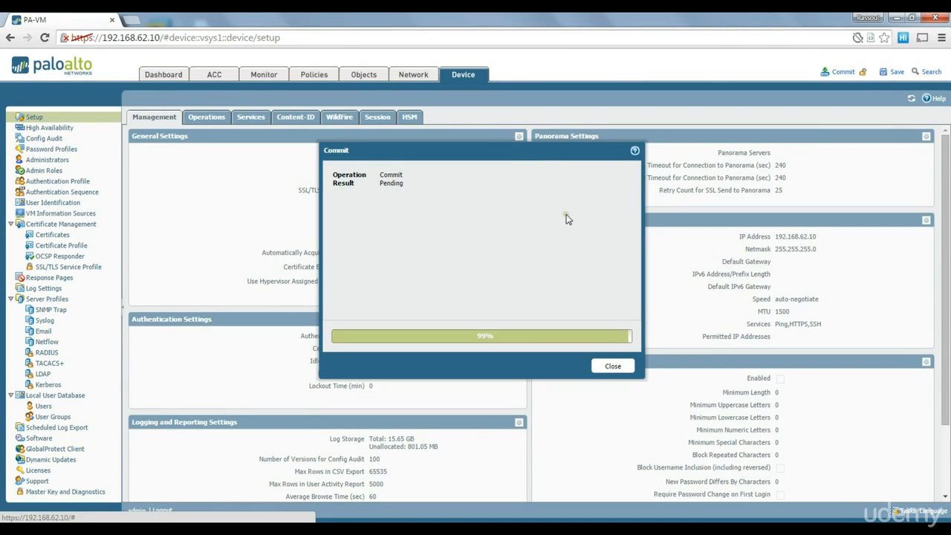
mouse_move(576, 217)
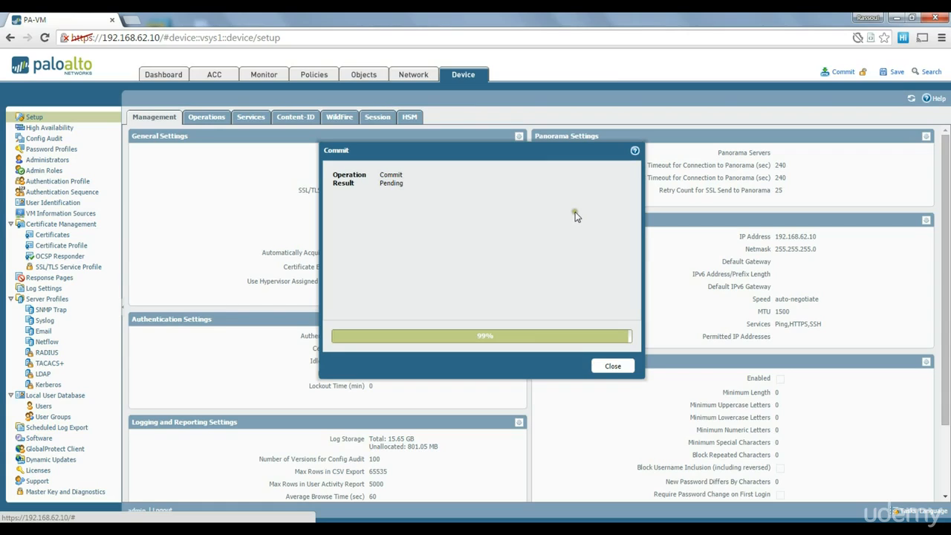
mouse_move(566, 350)
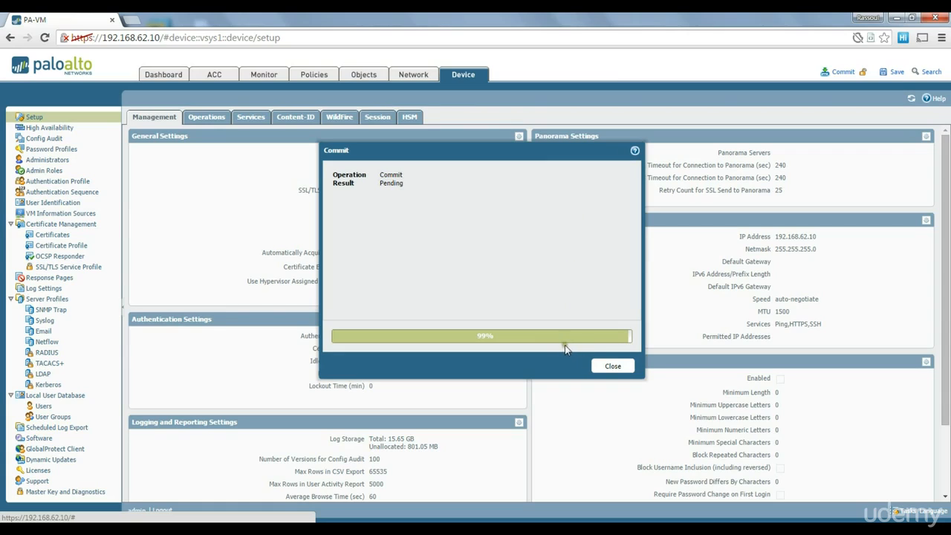
mouse_move(572, 348)
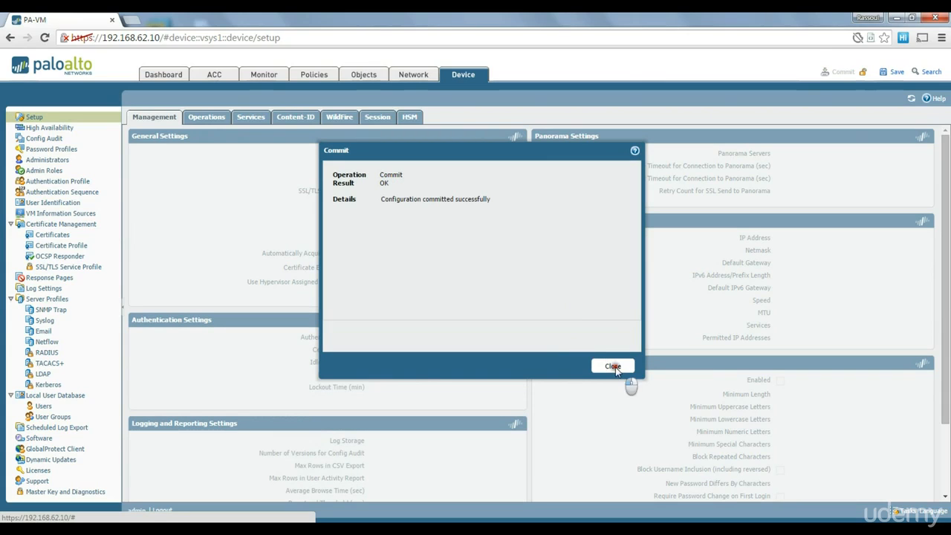
click(612, 366)
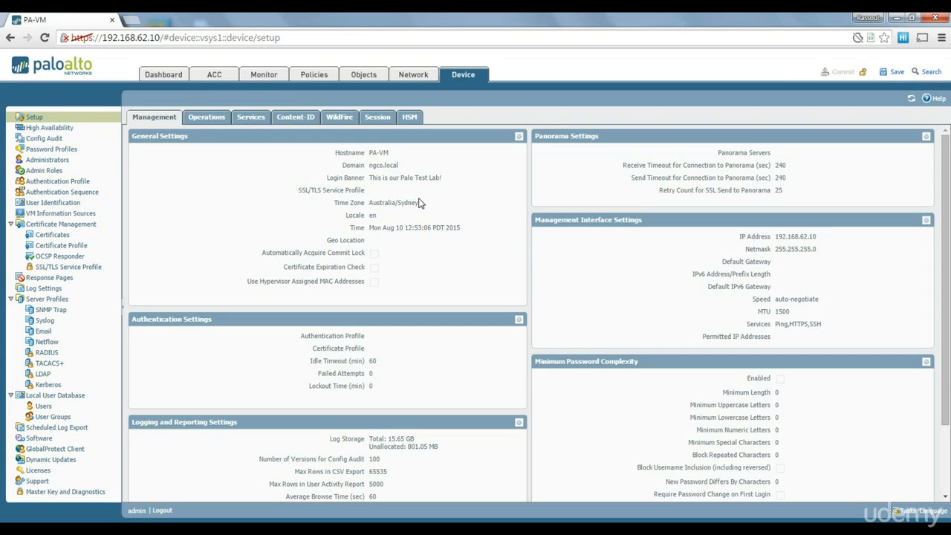
mouse_move(449, 227)
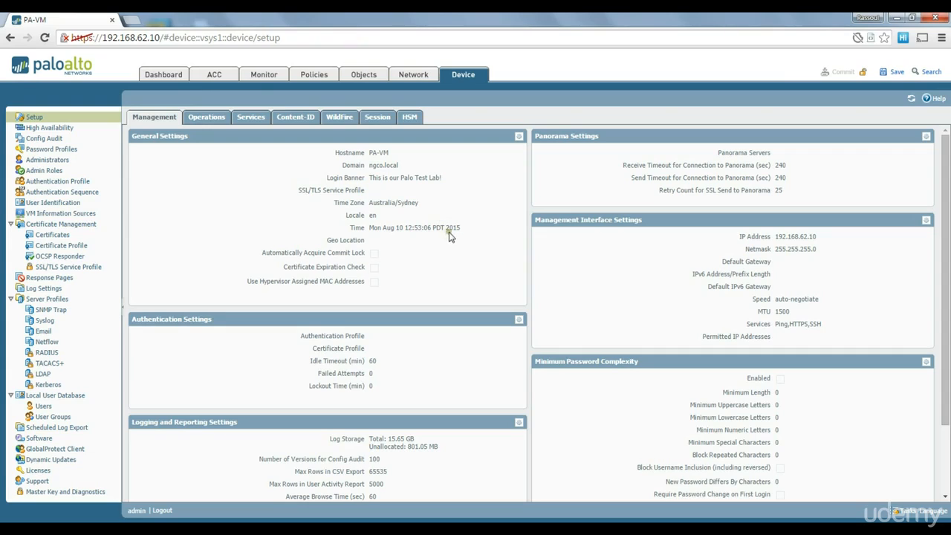
mouse_move(478, 236)
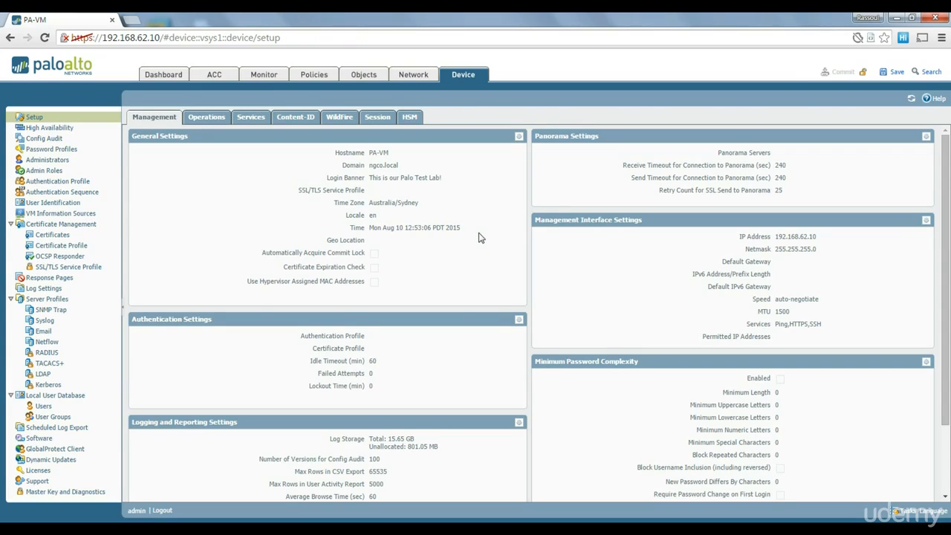